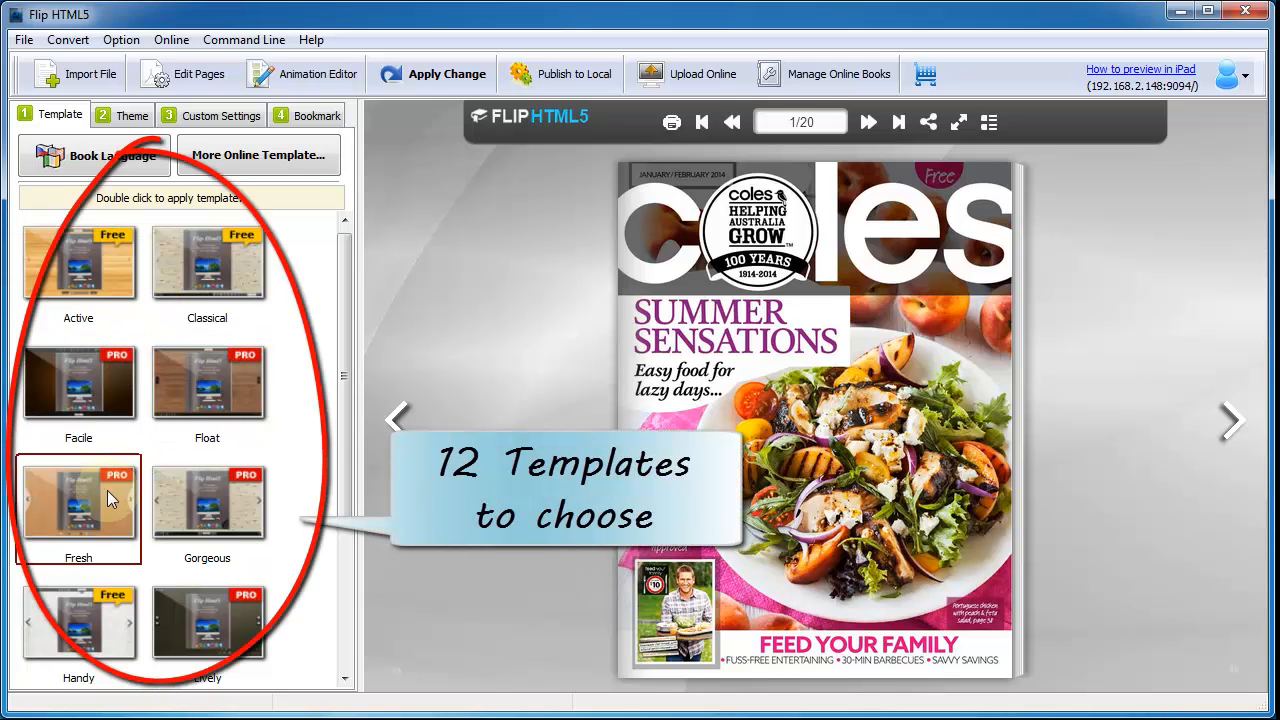
Step: Try the Specific template, then apply the Fresh template instead
{"action": "scroll", "scroll_direction": "down", "scroll_amount": 3}
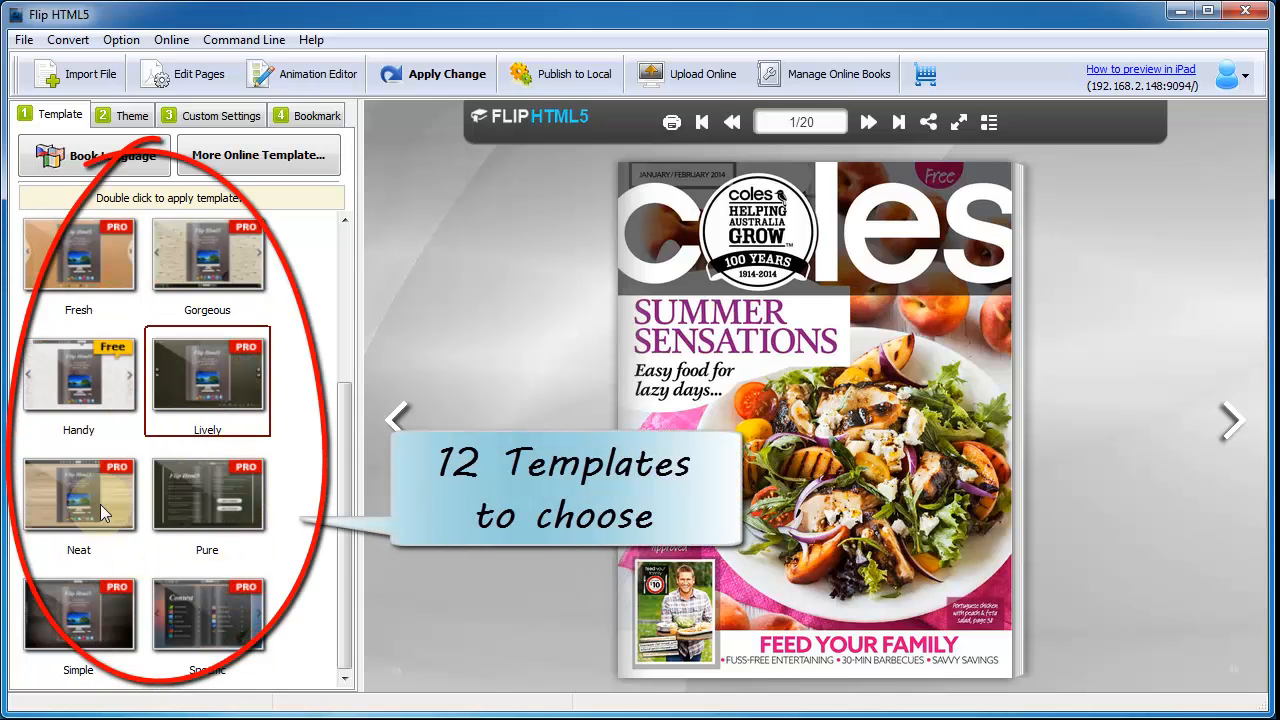
{"action": "left_click", "coordinate": [207, 620]}
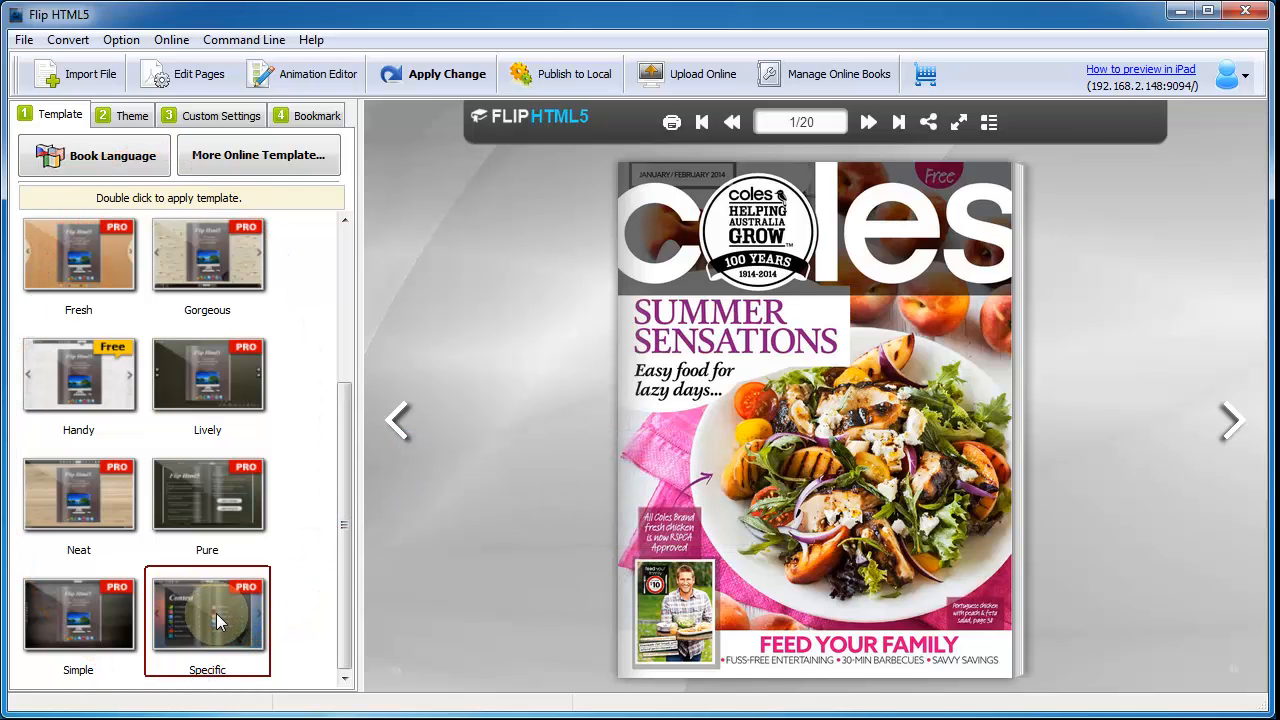
{"action": "double_click", "coordinate": [207, 615]}
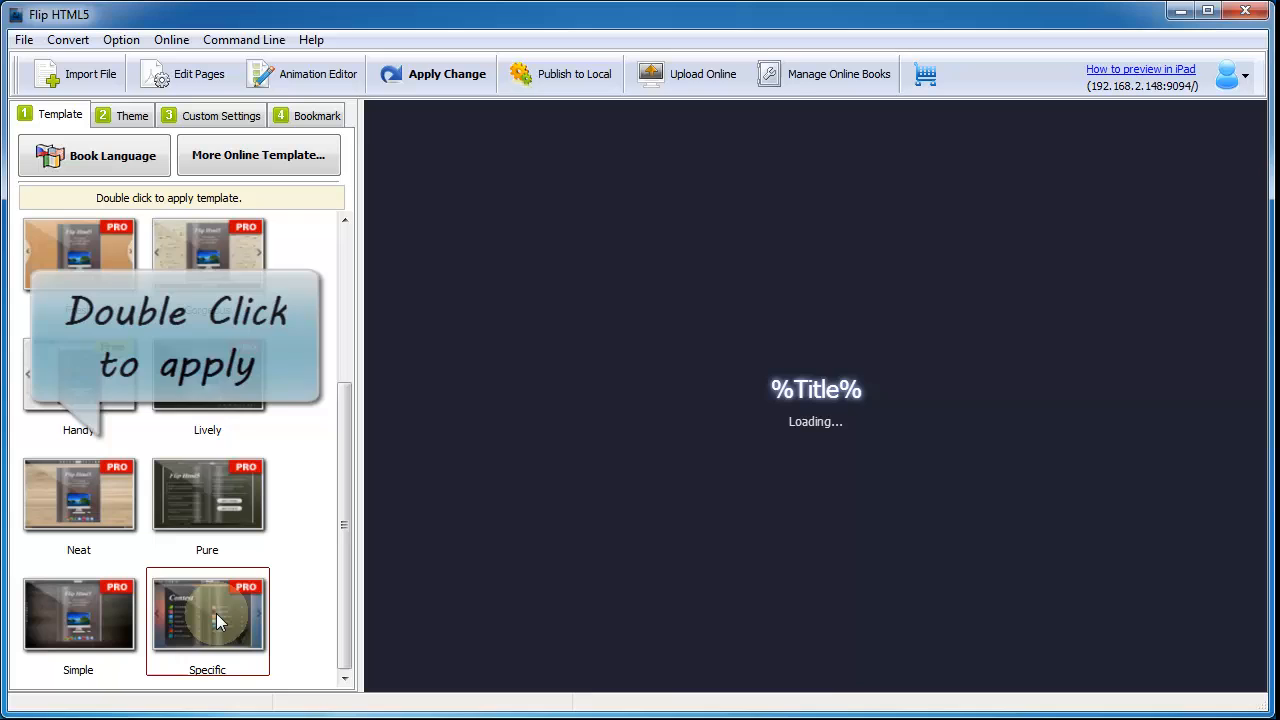
{"action": "double_click", "coordinate": [207, 613]}
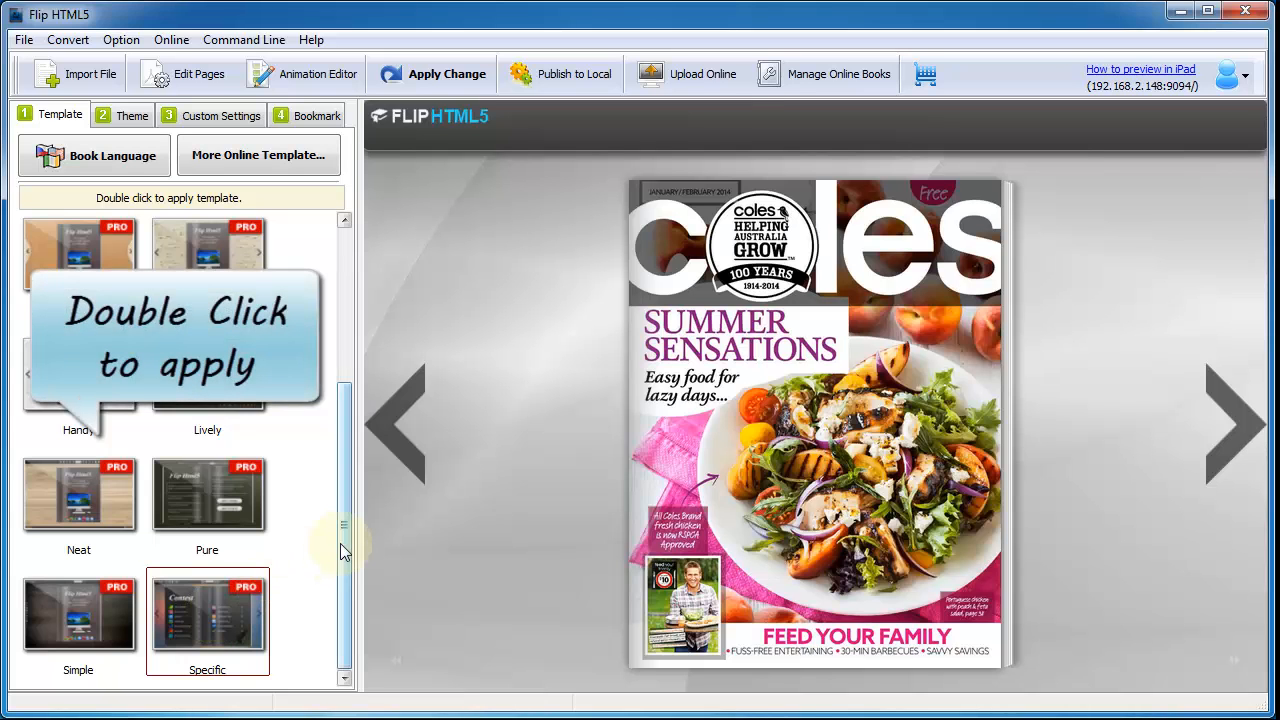
{"action": "scroll", "scroll_direction": "up", "scroll_amount": 3}
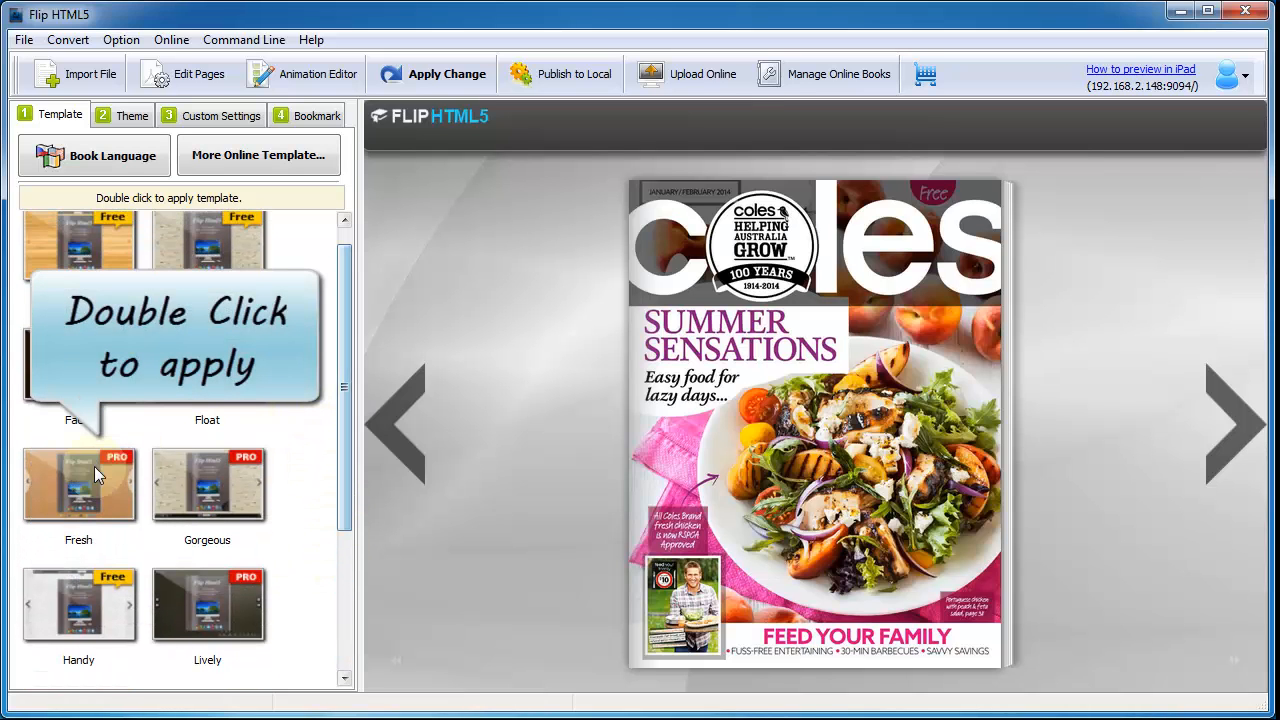
{"action": "double_click", "coordinate": [78, 485]}
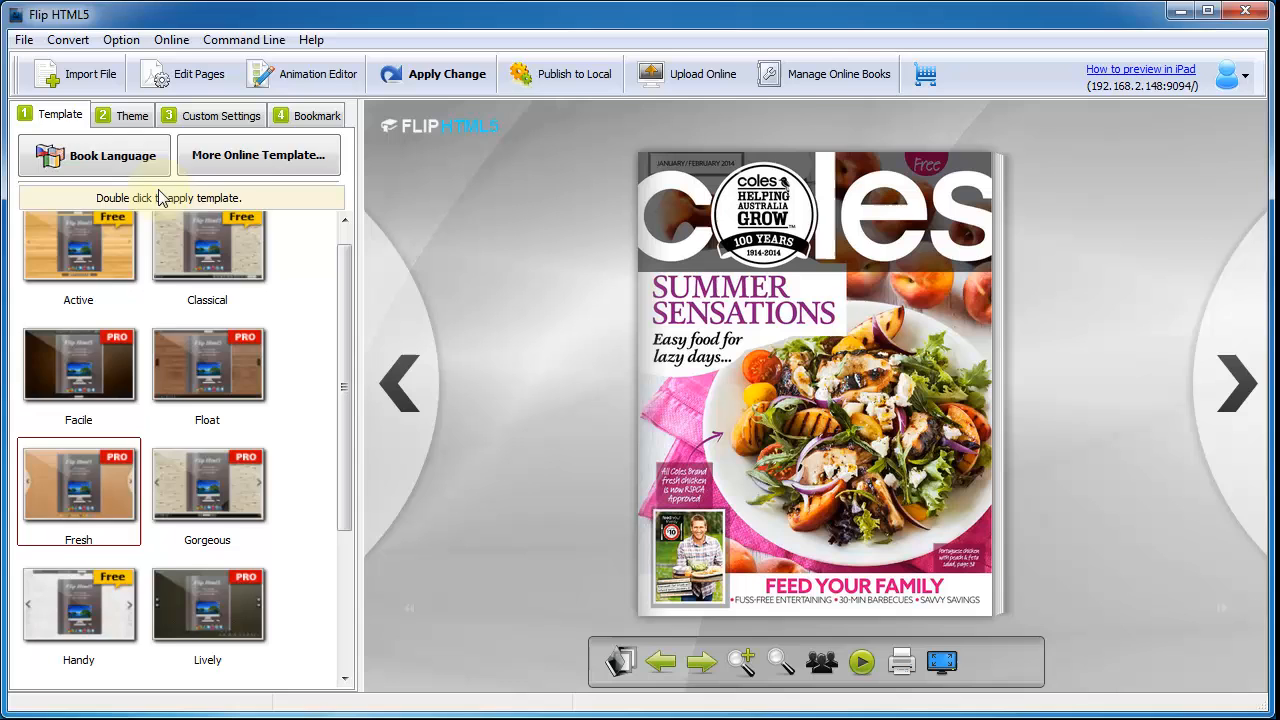
Step: Apply the LandScape theme from the Theme list as the flipbook's countryside background
{"action": "left_click", "coordinate": [132, 115]}
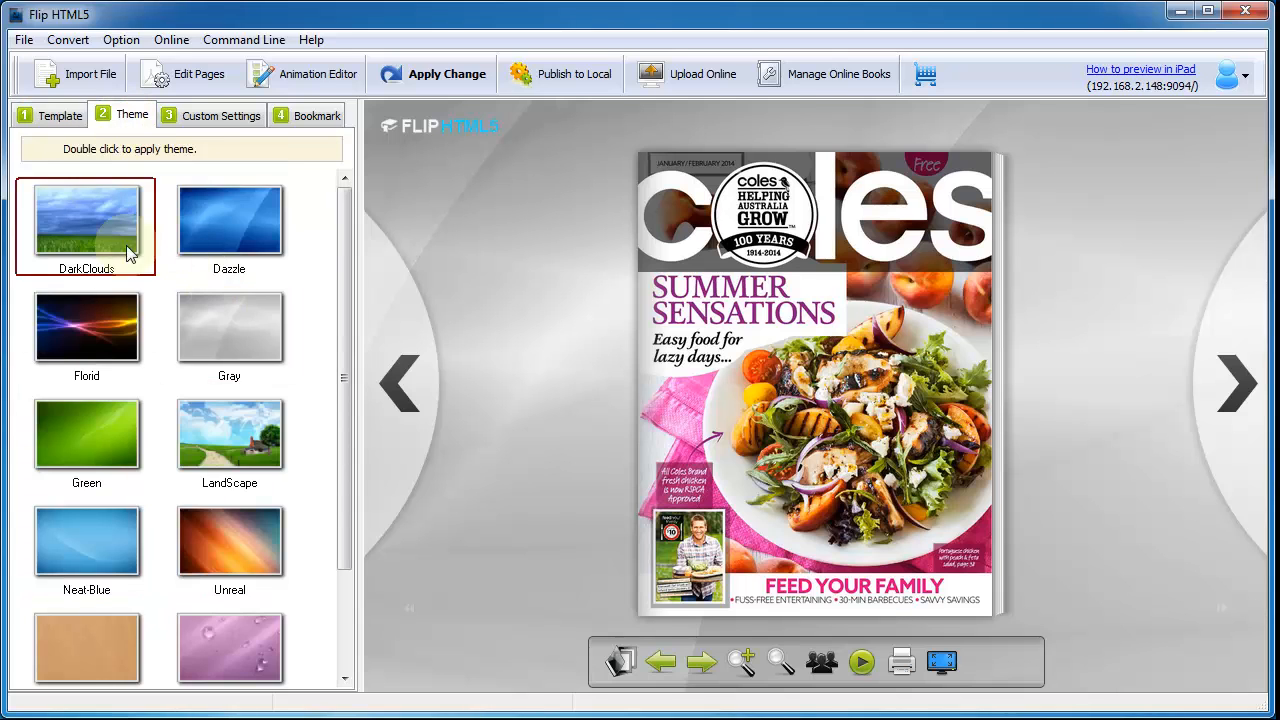
{"action": "left_click", "coordinate": [229, 440]}
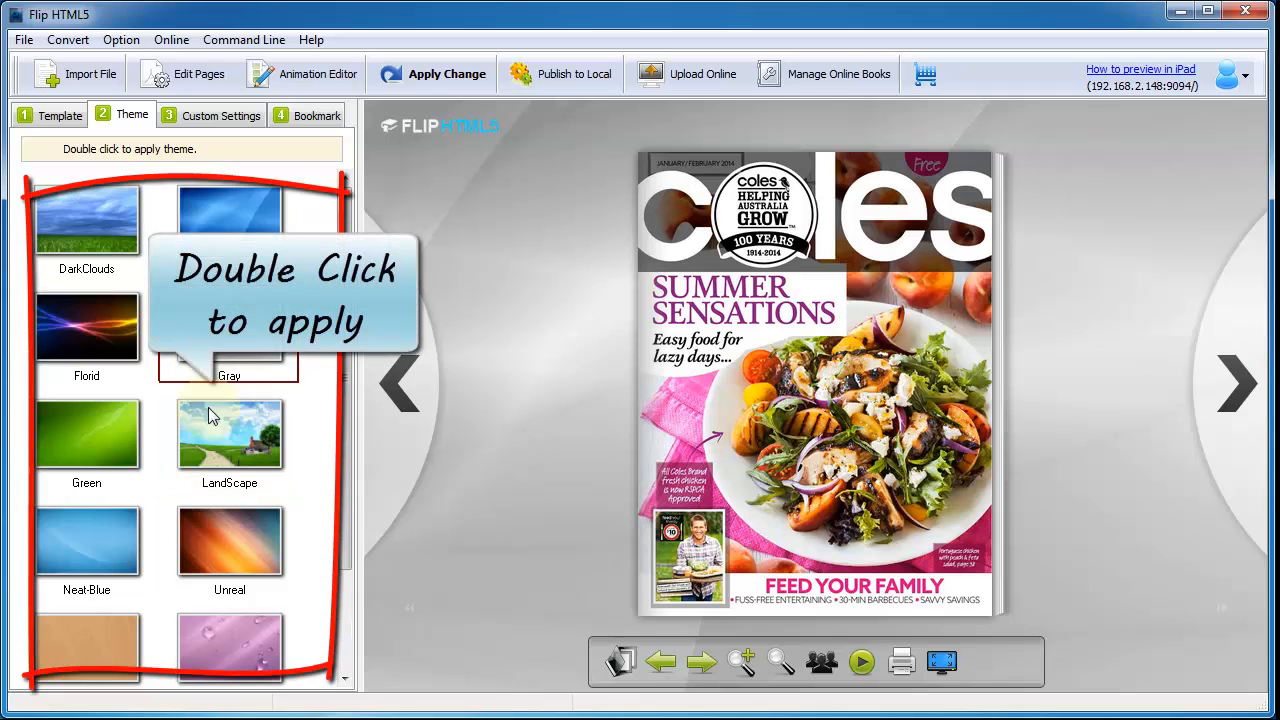
{"action": "double_click", "coordinate": [229, 437]}
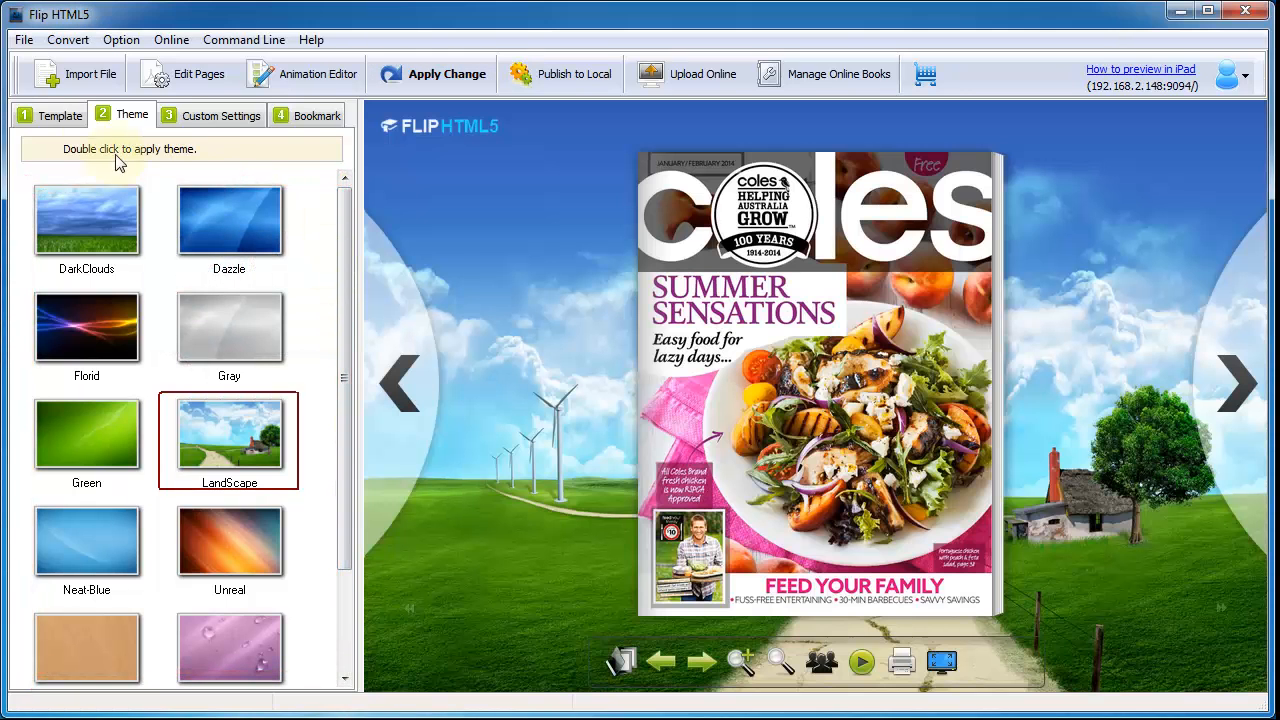
{"action": "left_click", "coordinate": [52, 115]}
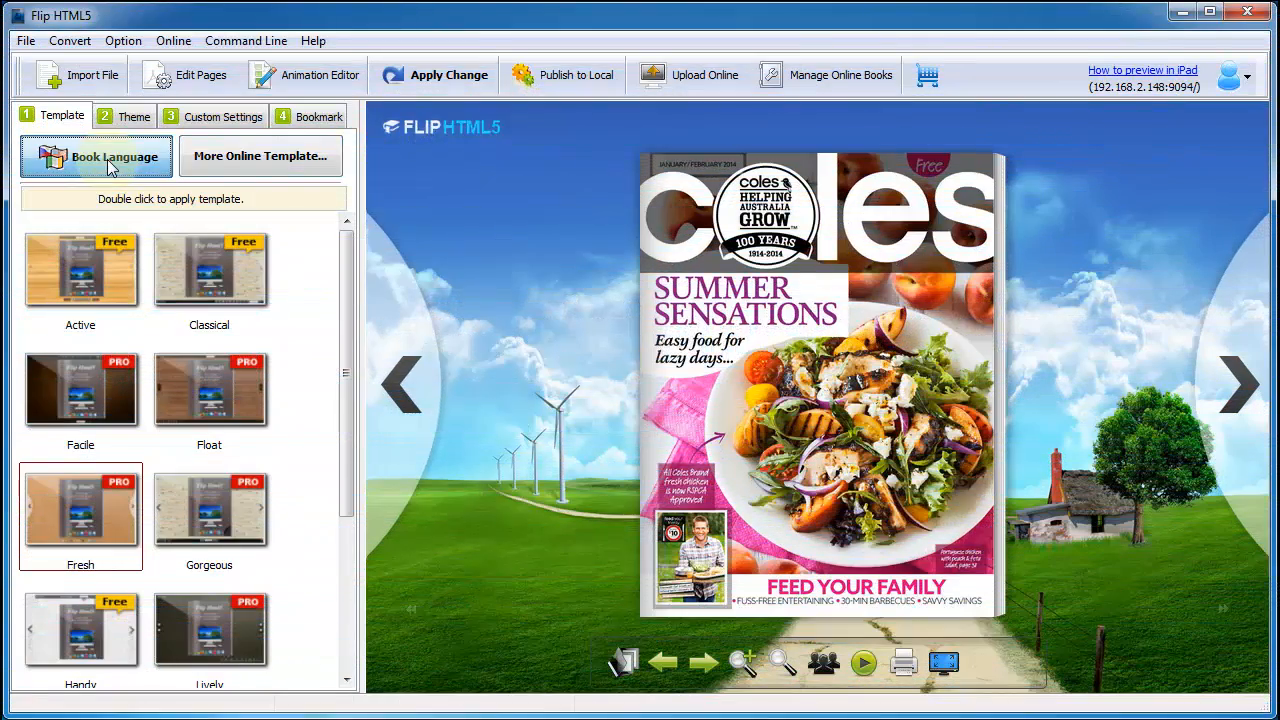
Step: Choose Spanish under Book Language and review the translated button labels
{"action": "left_click", "coordinate": [113, 157]}
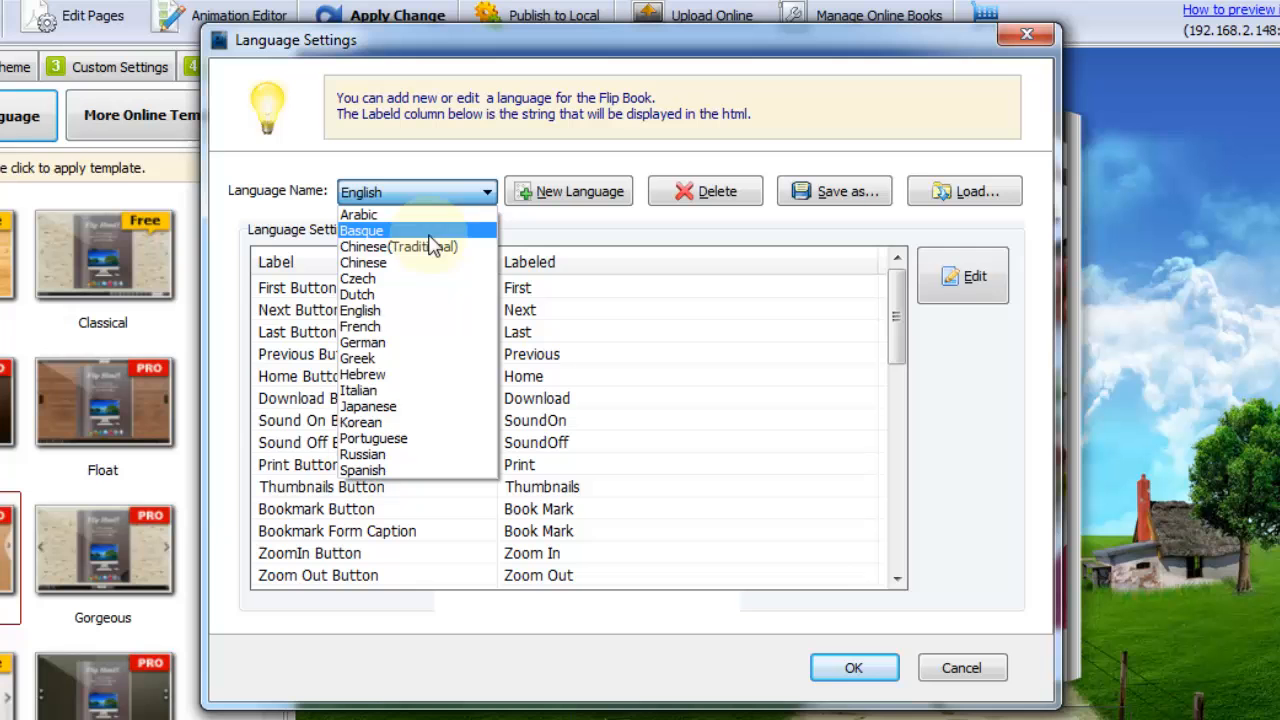
{"action": "mouse_move", "coordinate": [398, 470]}
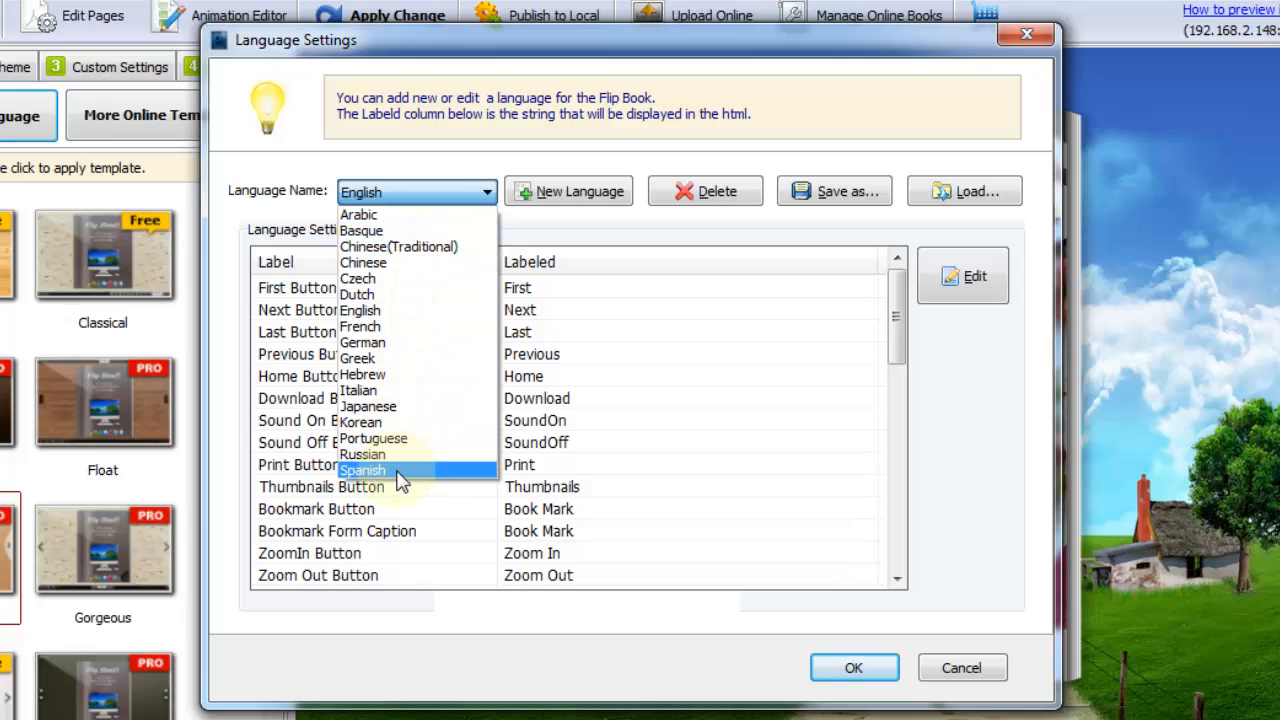
{"action": "left_click", "coordinate": [362, 470]}
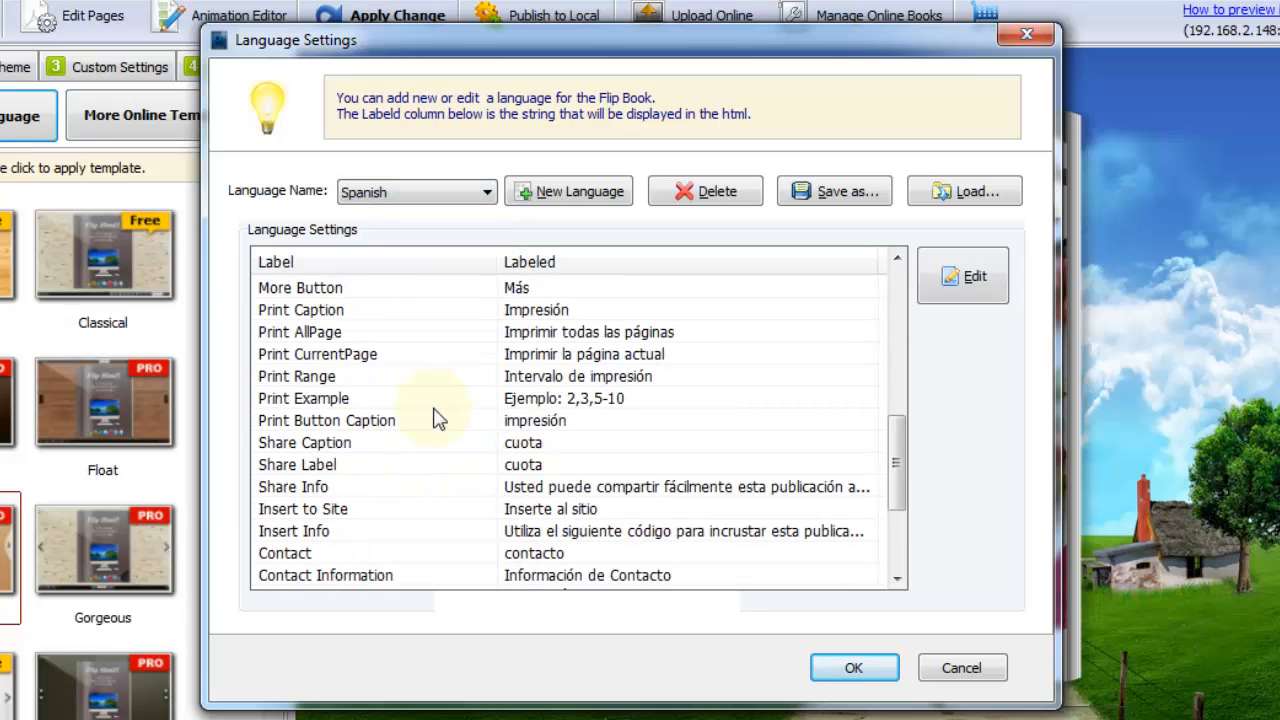
{"action": "scroll", "scroll_direction": "down", "scroll_amount": 3}
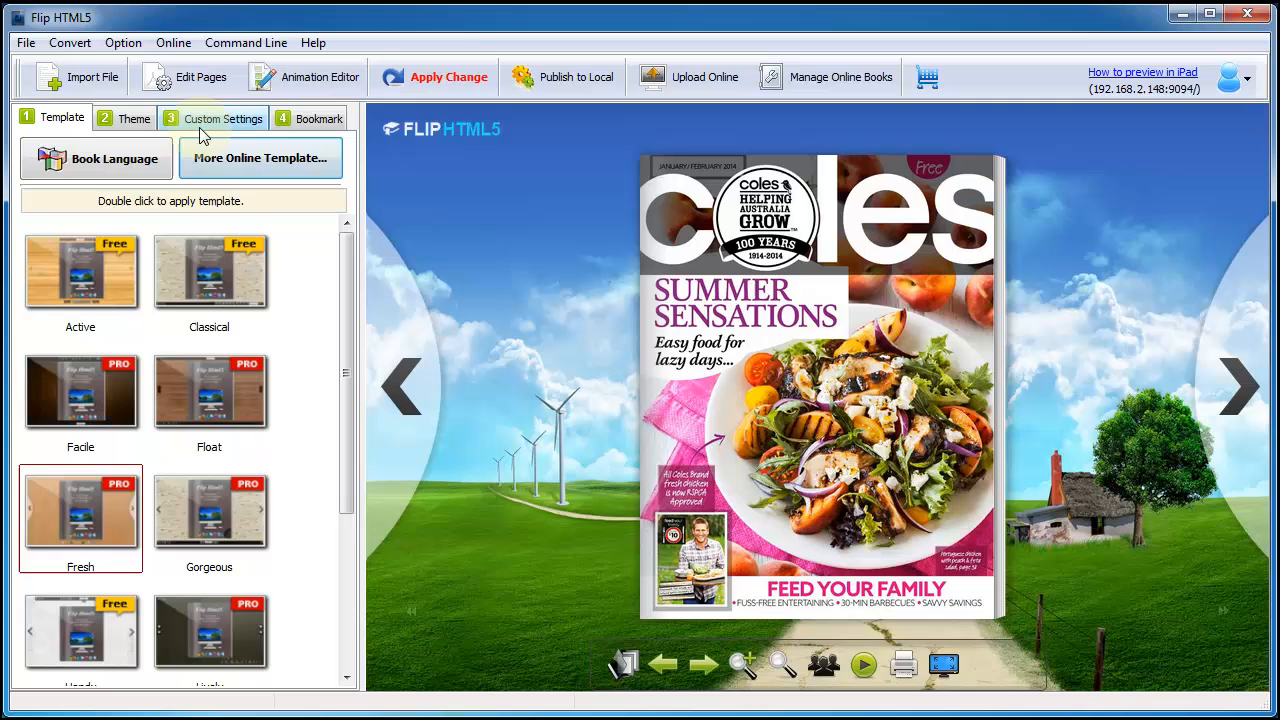
Step: Dismiss the sign-in prompt in Custom Settings and set The Book Logo to coles.png
{"action": "left_click", "coordinate": [223, 117]}
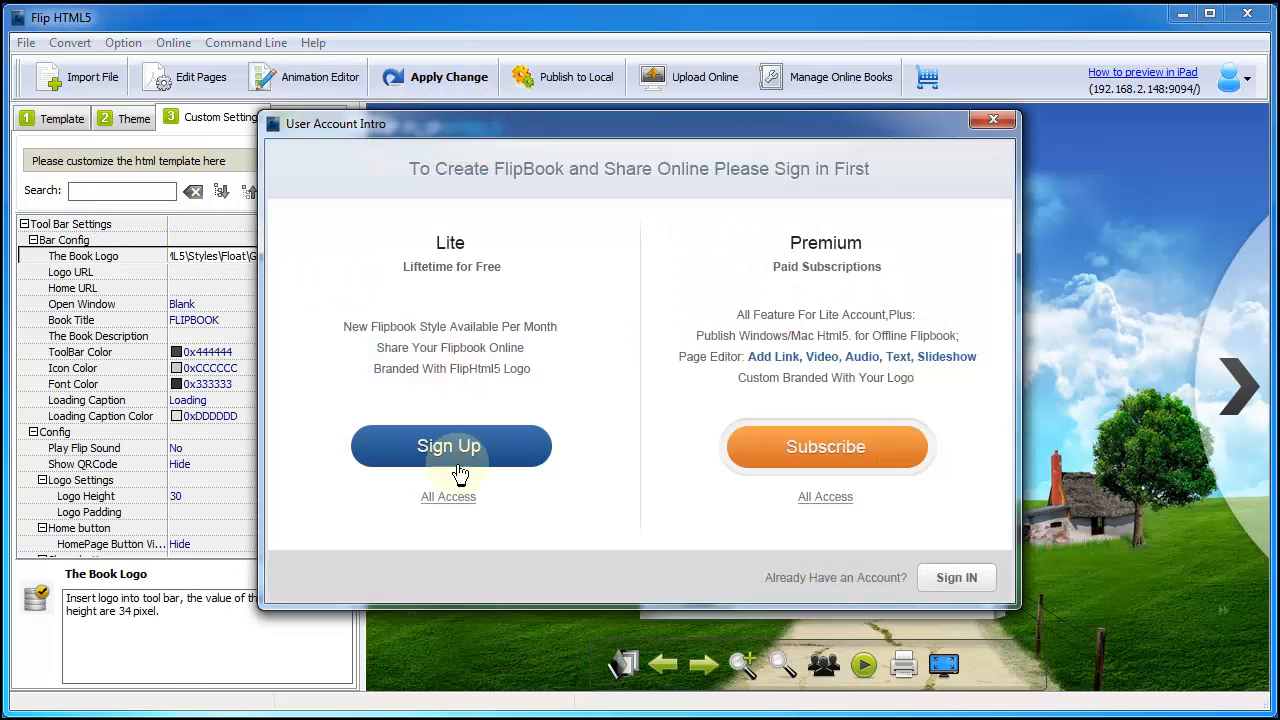
{"action": "left_click", "coordinate": [449, 446]}
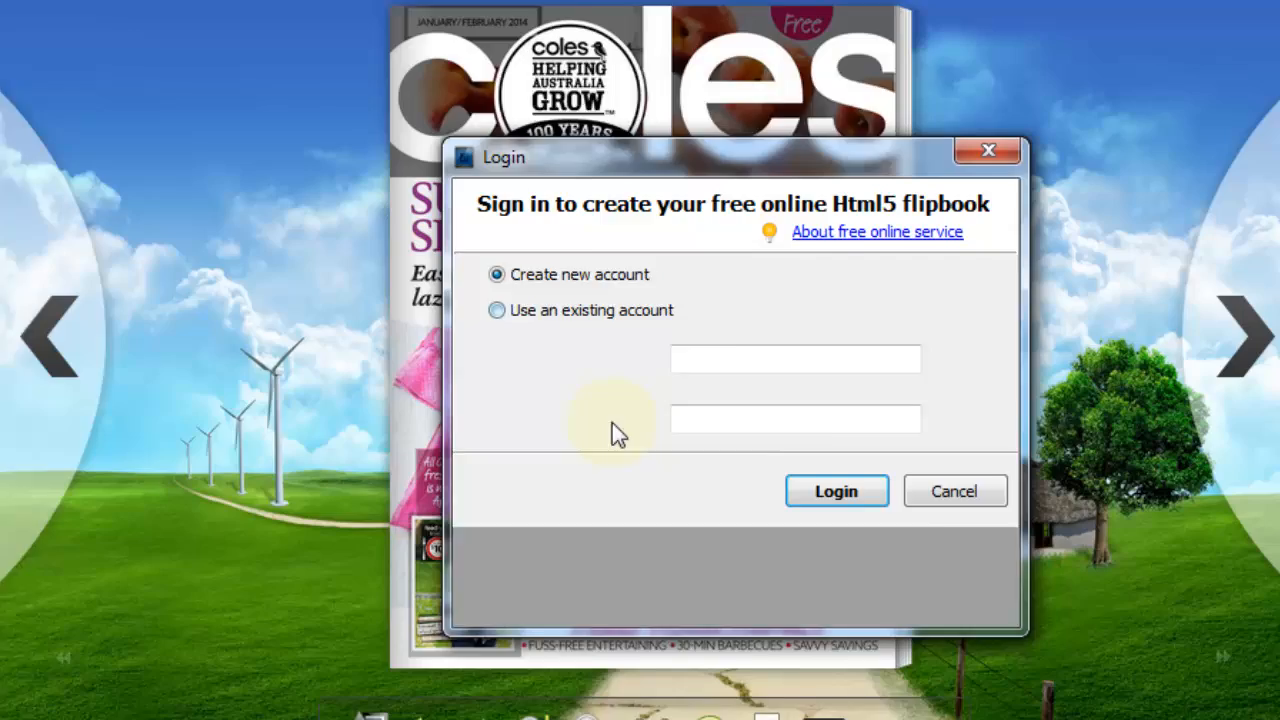
{"action": "left_click", "coordinate": [497, 310]}
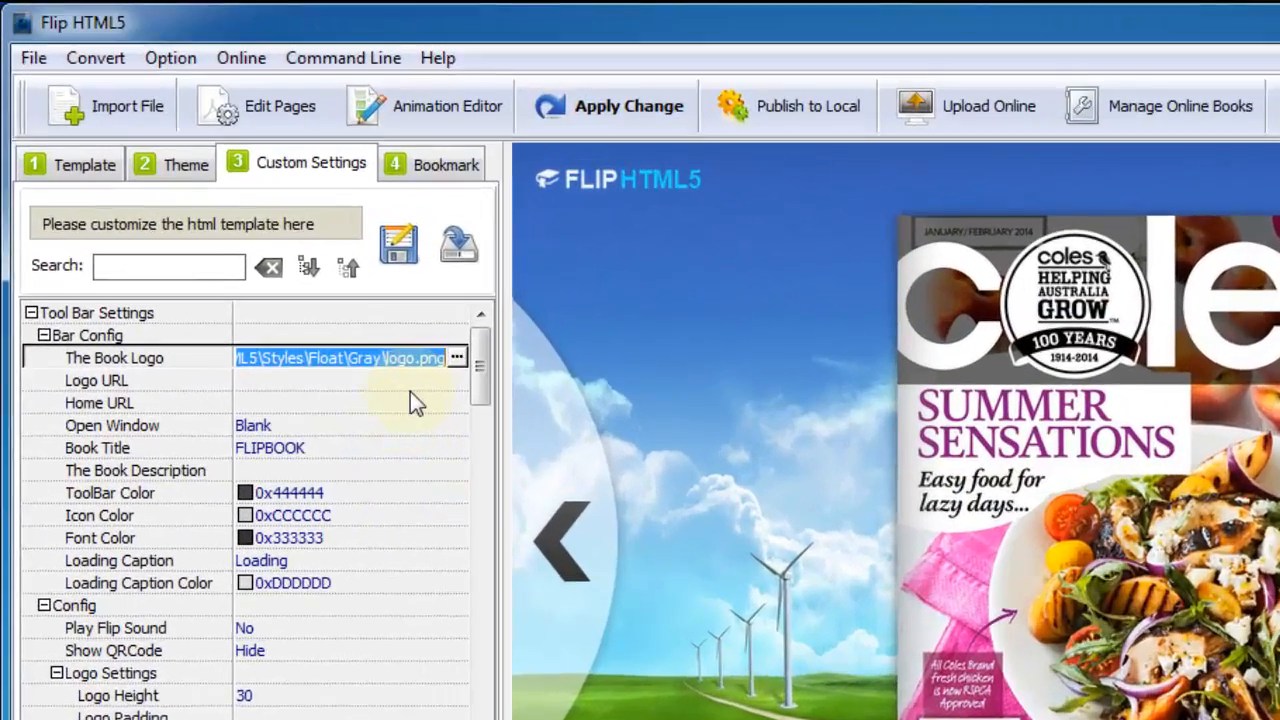
{"action": "left_click", "coordinate": [457, 357]}
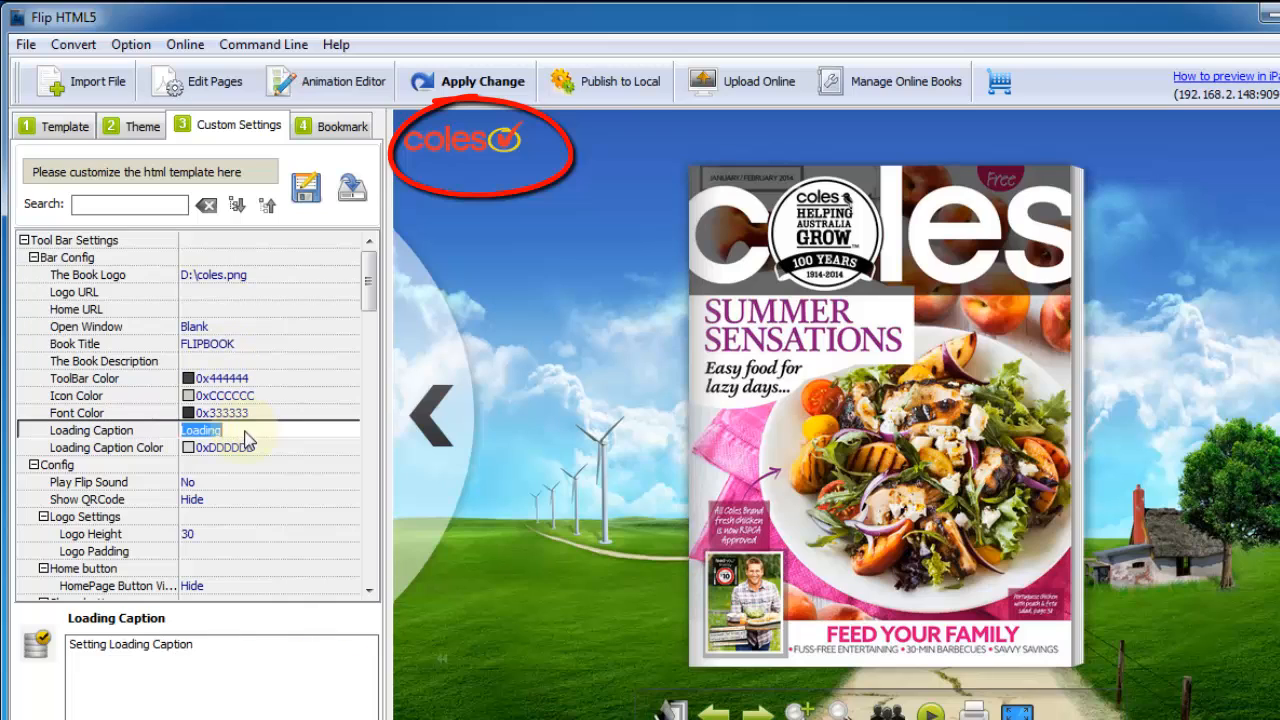
Step: Set the Loading Caption to 'Loading flipbook' in dark purple (0x400080)
{"action": "left_click", "coordinate": [466, 81]}
{"action": "type", "text": " flip"}
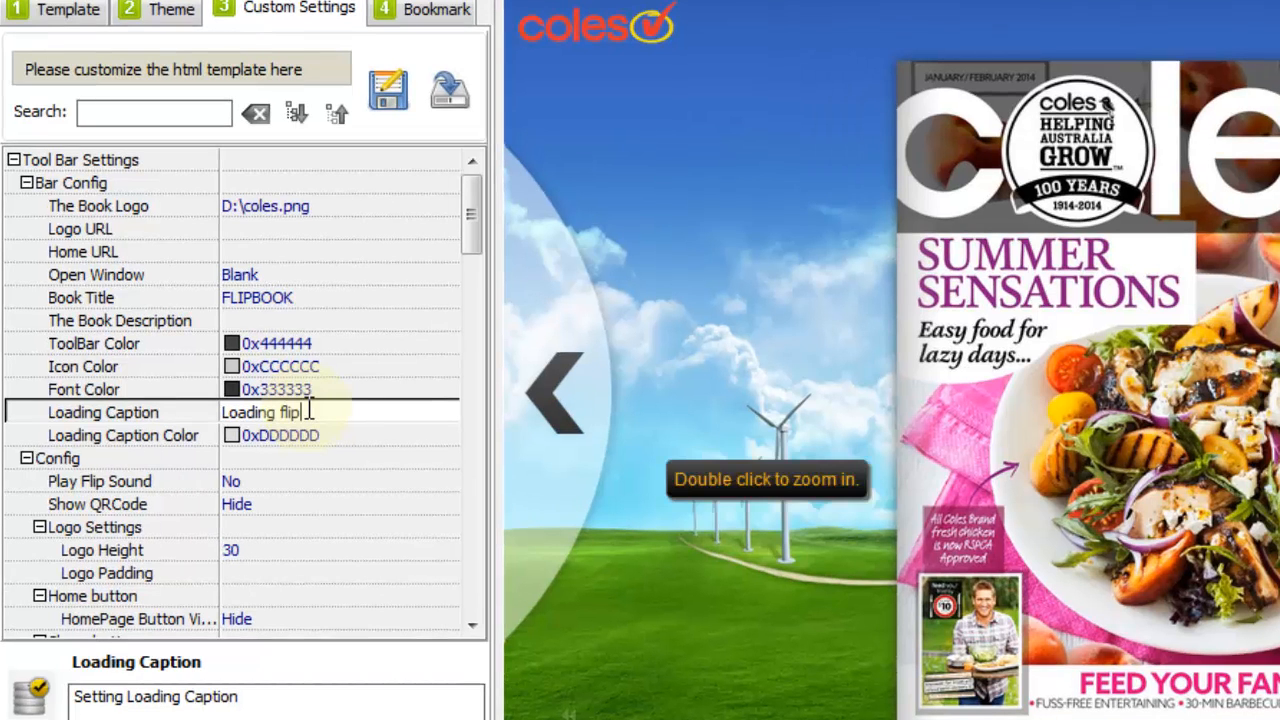
{"action": "left_click", "coordinate": [280, 435]}
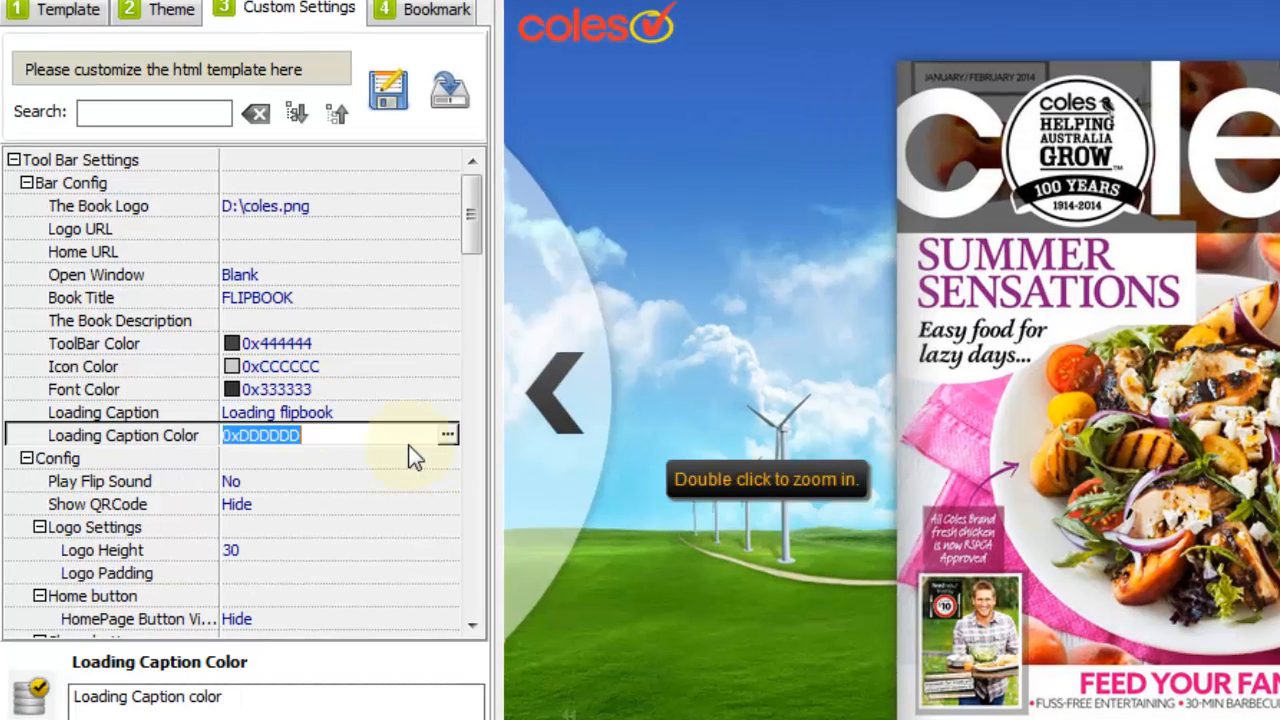
{"action": "left_click", "coordinate": [447, 434]}
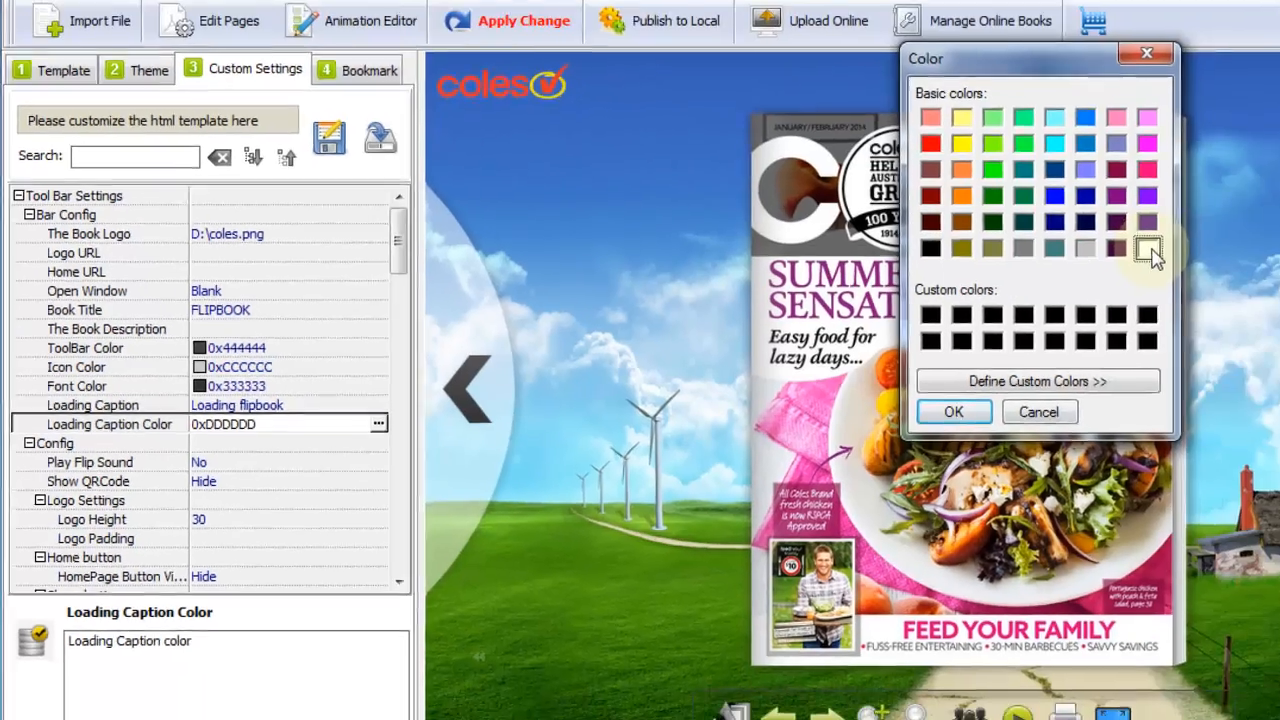
{"action": "left_click", "coordinate": [952, 411]}
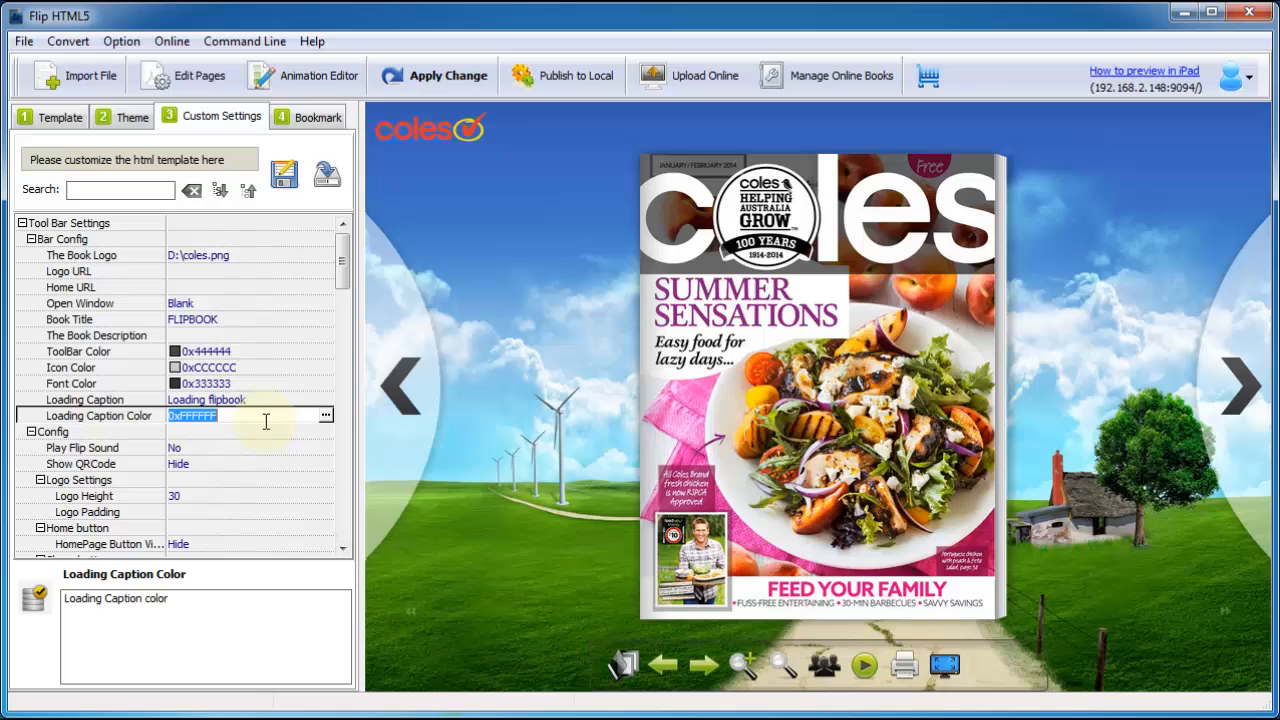
{"action": "left_click", "coordinate": [325, 415]}
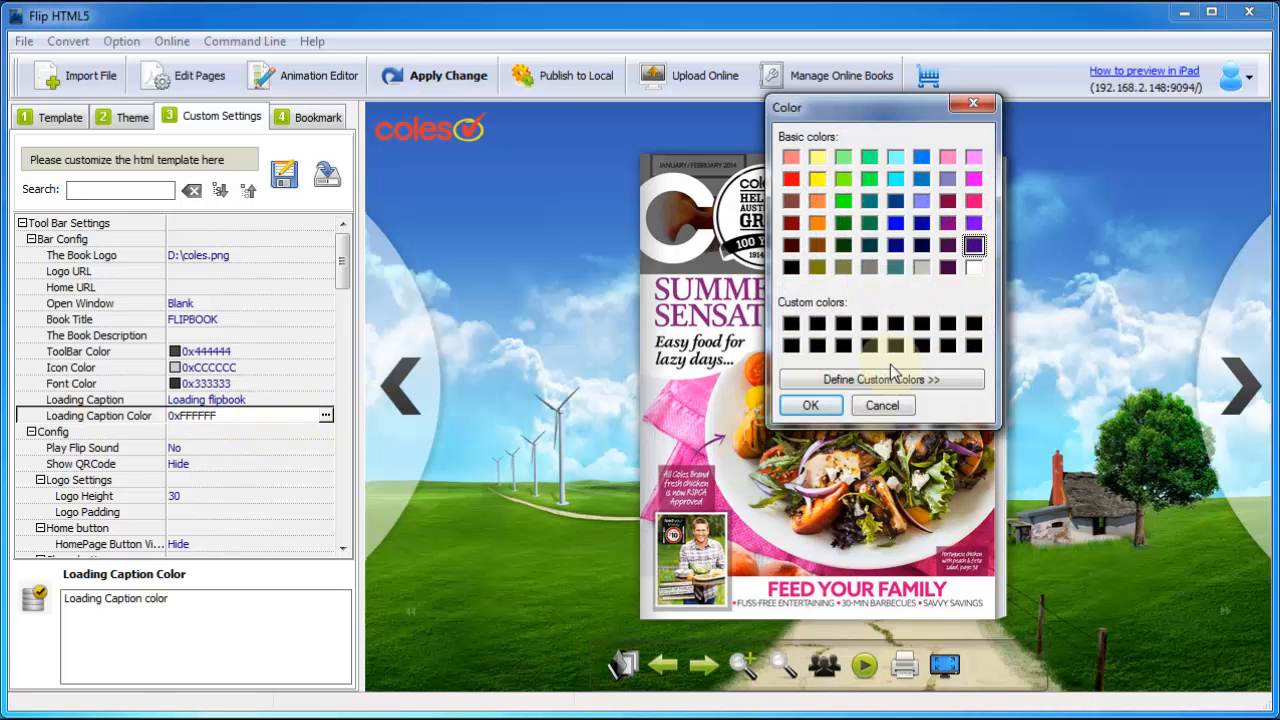
{"action": "left_click", "coordinate": [810, 405]}
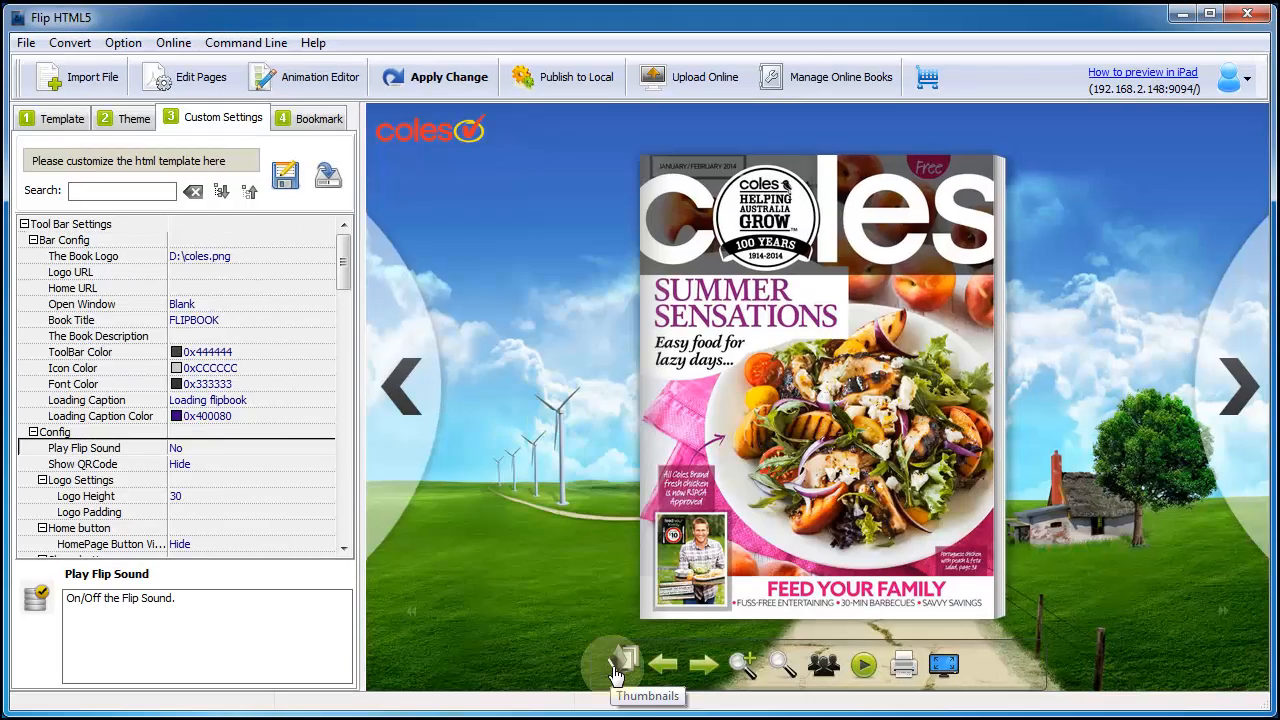
{"action": "left_click", "coordinate": [621, 664]}
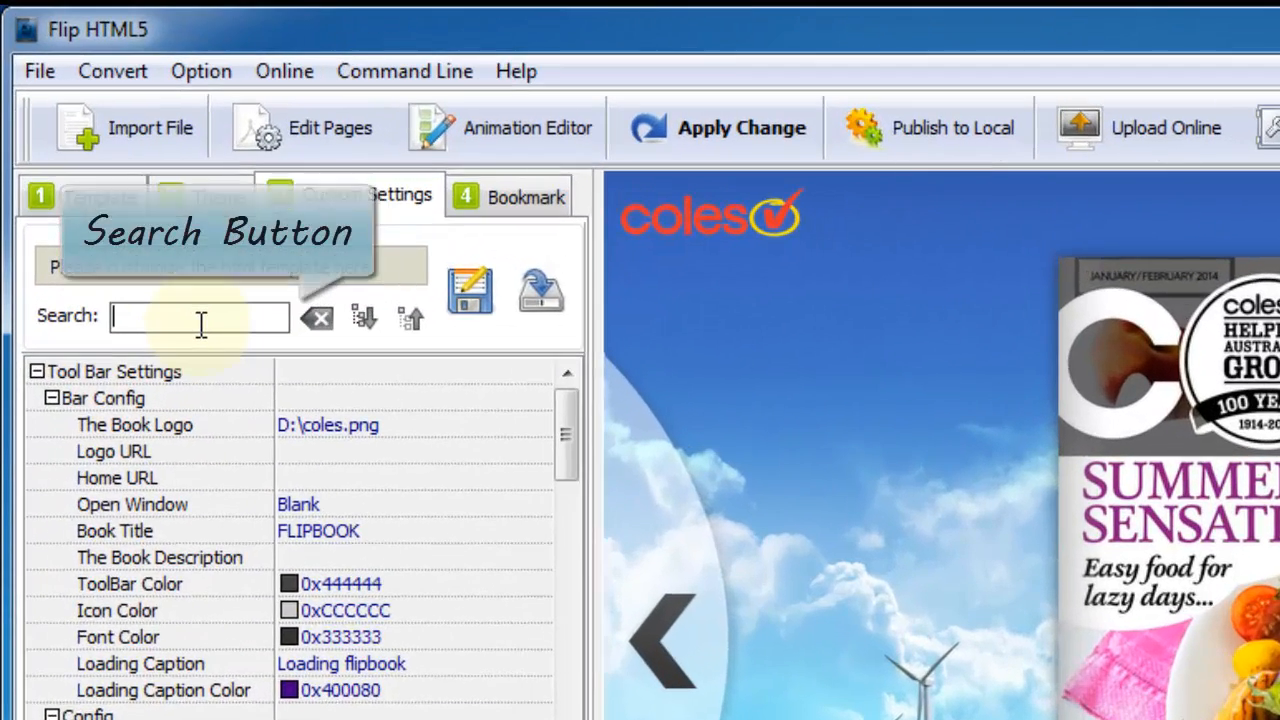
Step: Hide the Thumbnails Button via a 'thum' search, then scroll to Google Analytics ID
{"action": "type", "text": "thum"}
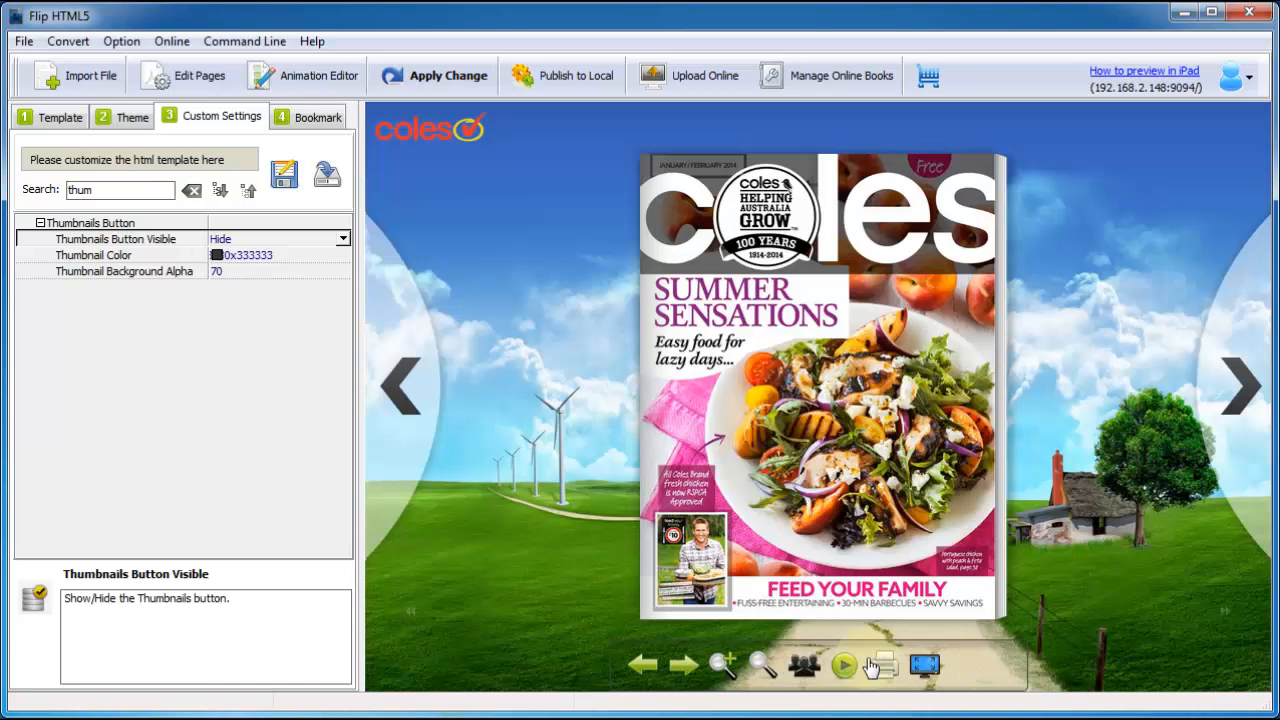
{"action": "triple_click", "coordinate": [120, 190]}
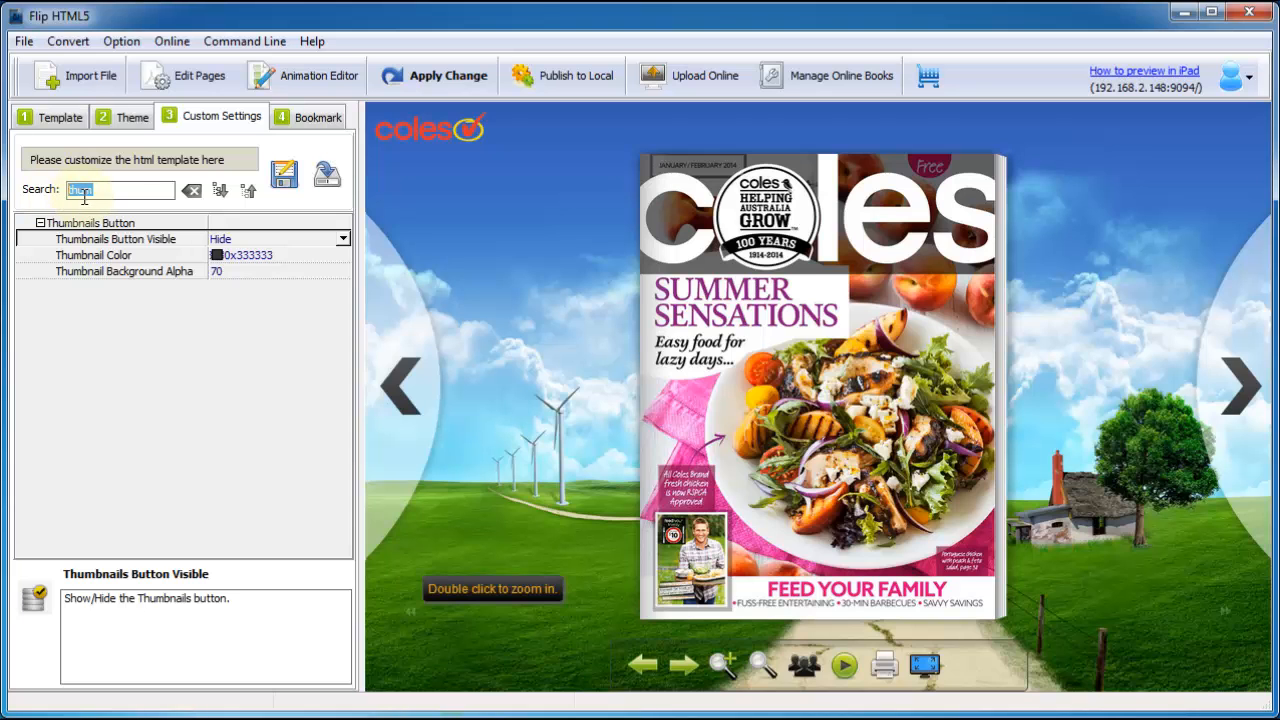
{"action": "left_click", "coordinate": [191, 190]}
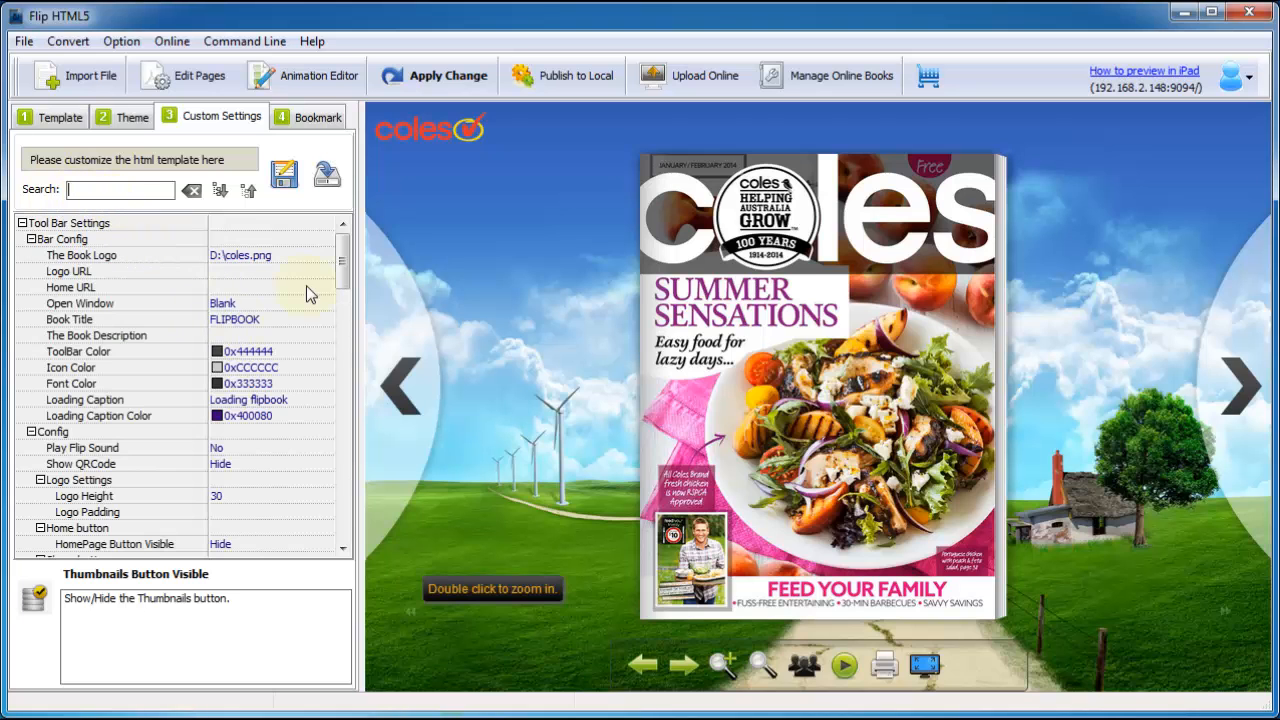
{"action": "scroll", "scroll_direction": "down", "scroll_amount": 3}
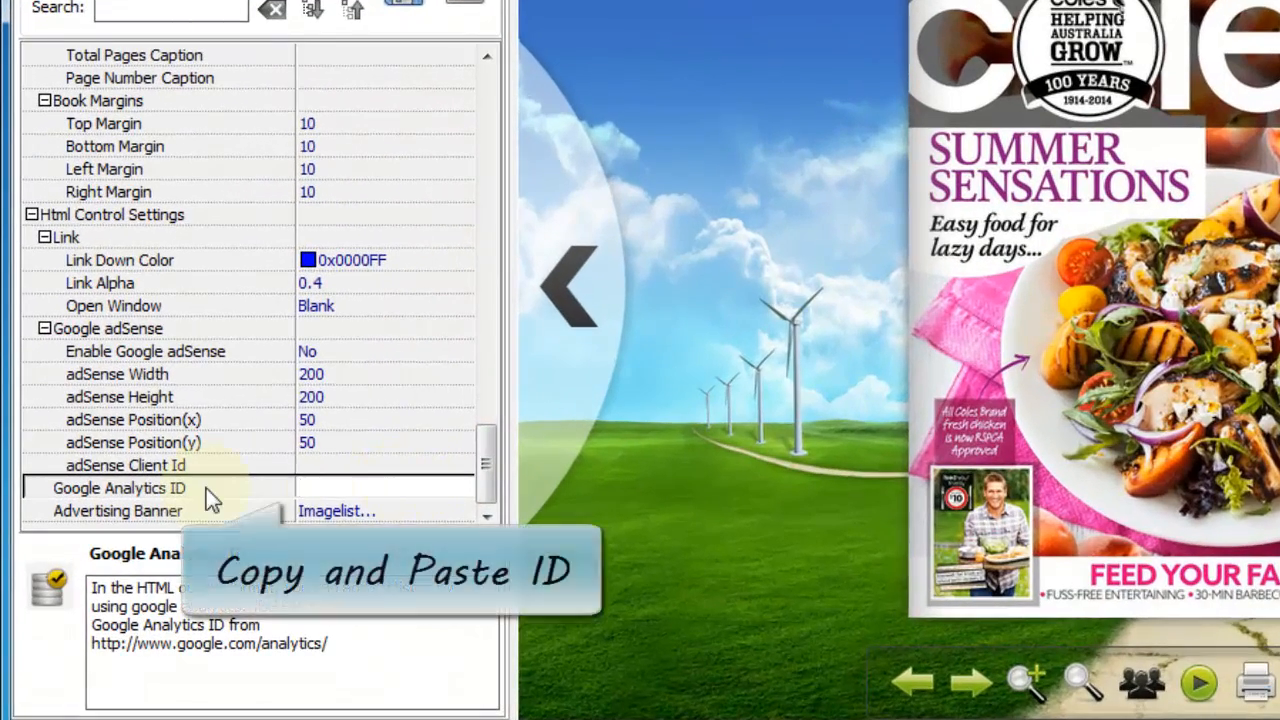
Step: Add bookmarks for page 3 and page 6 titled 'page6', listing page6 first
{"action": "left_click", "coordinate": [307, 116]}
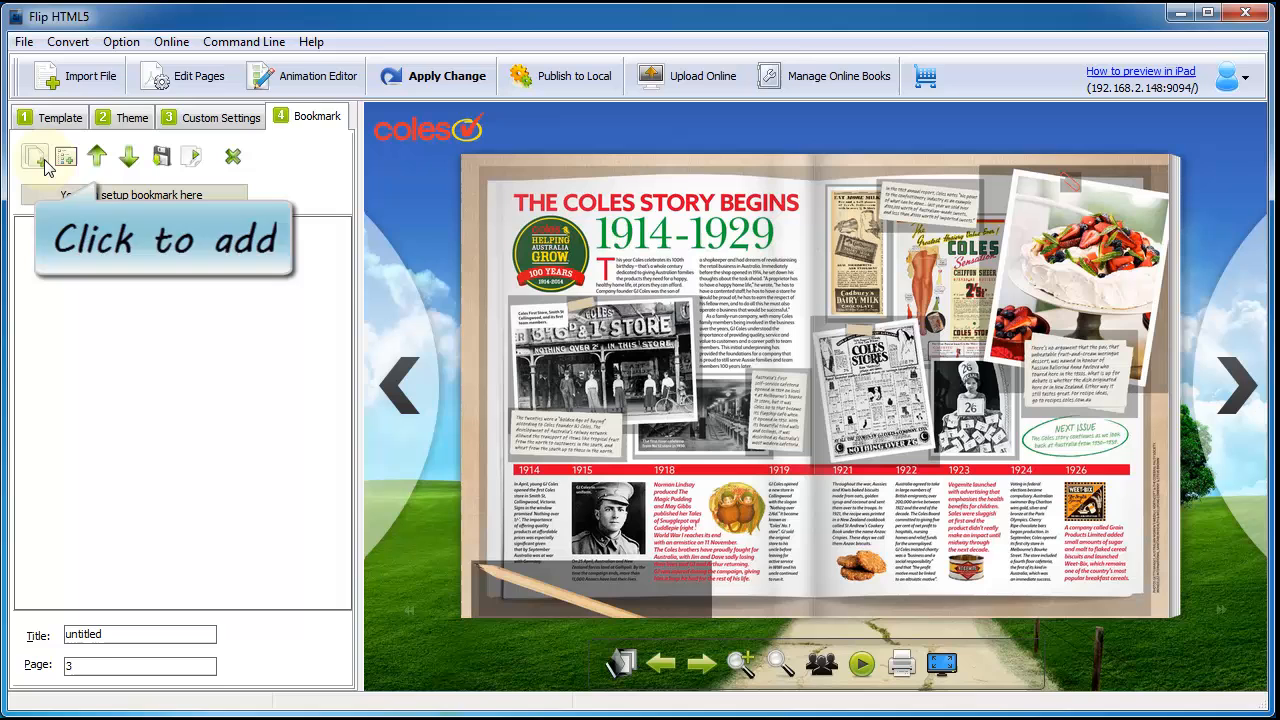
{"action": "left_click", "coordinate": [34, 156]}
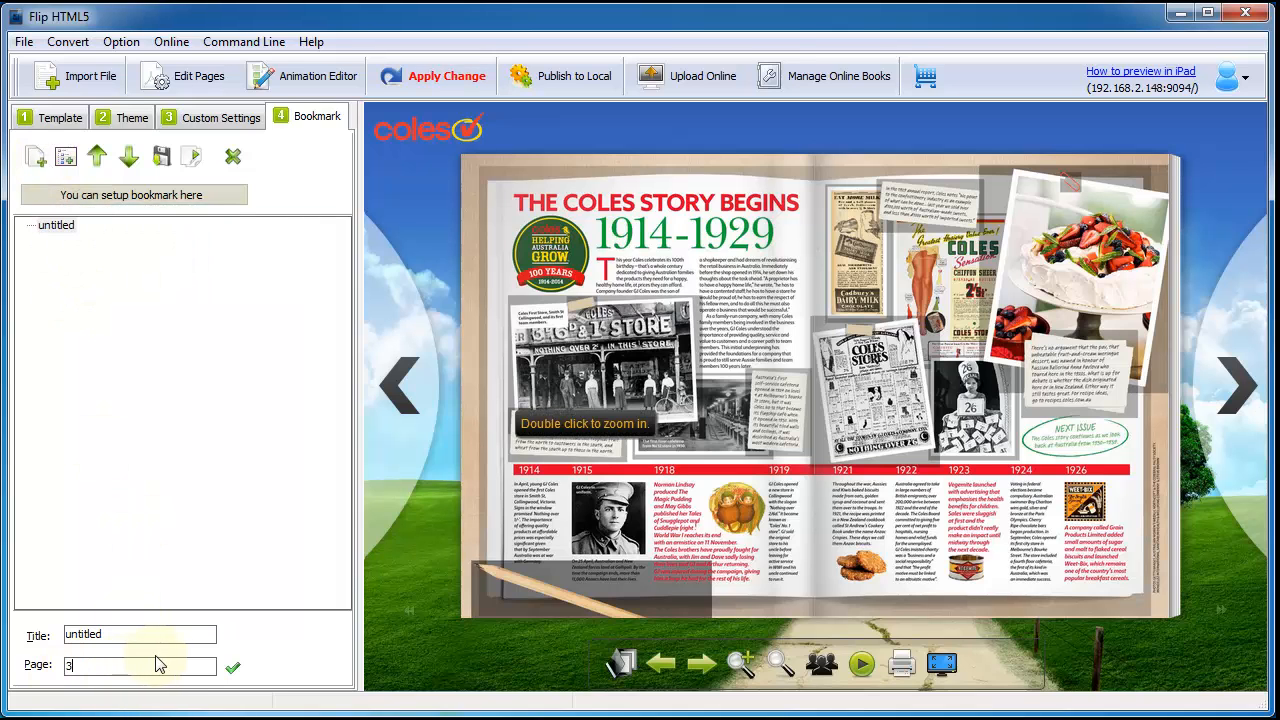
{"action": "left_click", "coordinate": [57, 225]}
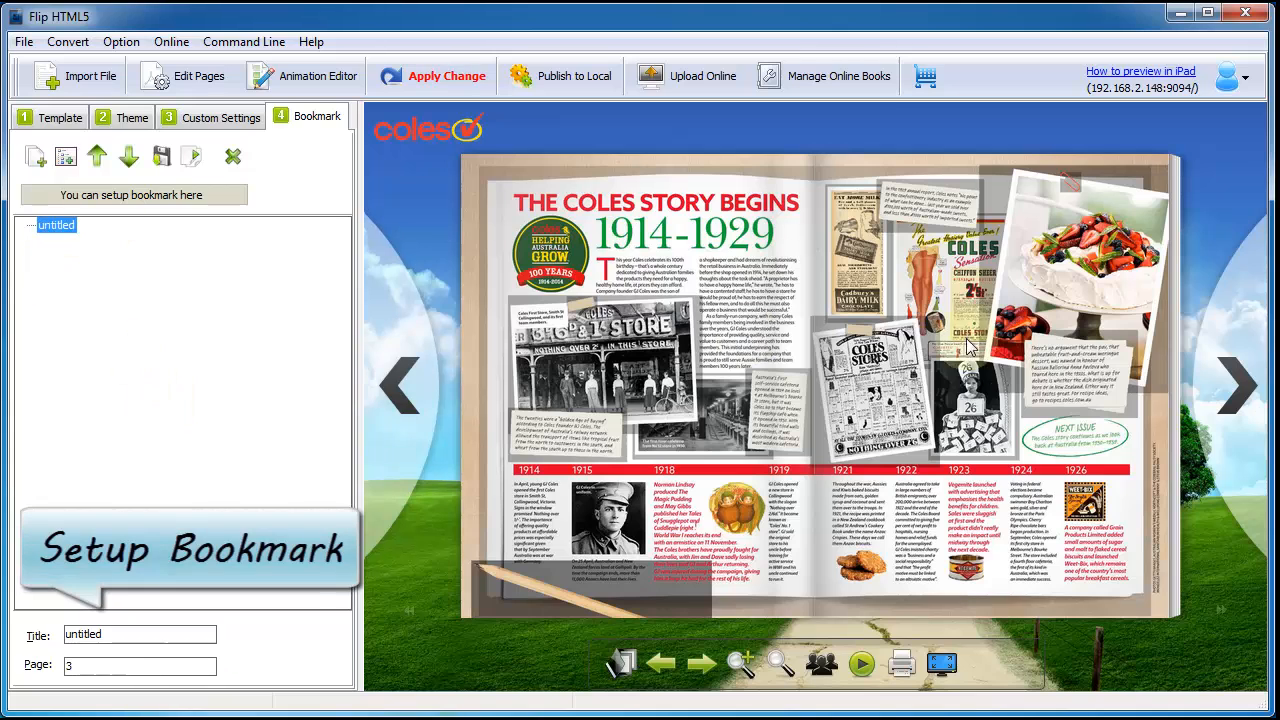
{"action": "left_click", "coordinate": [34, 156]}
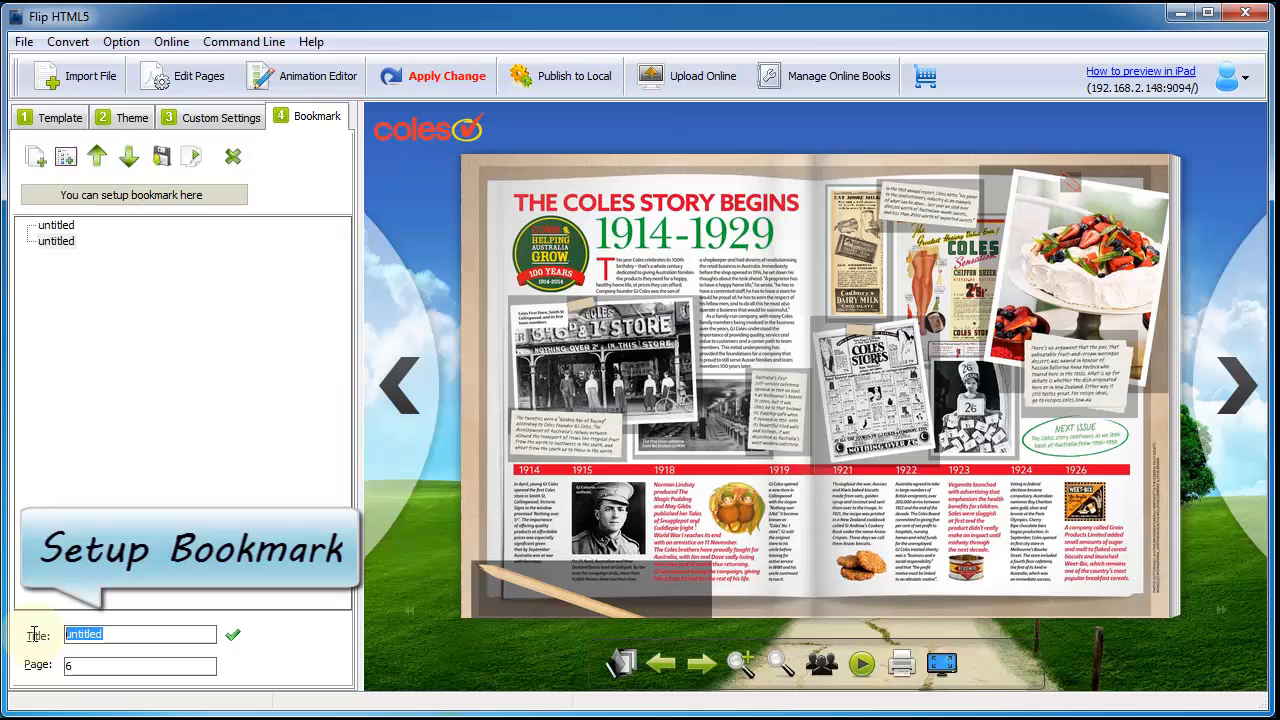
{"action": "type", "text": "page"}
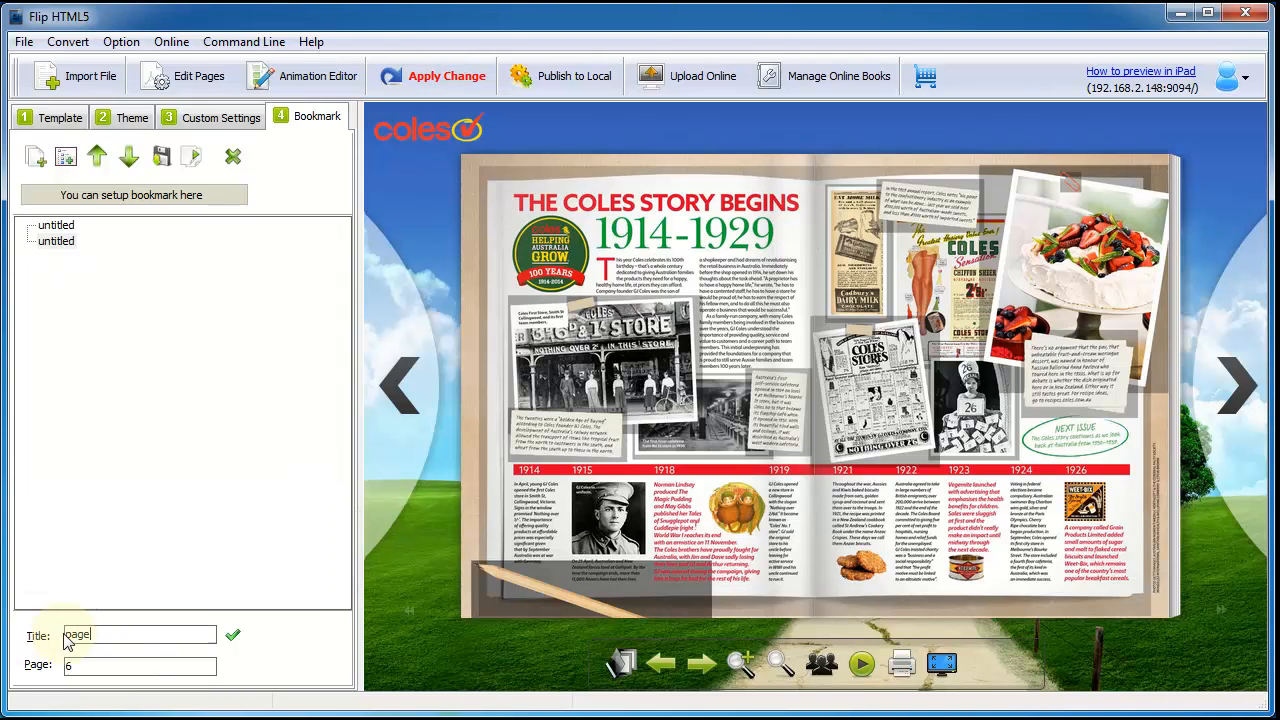
{"action": "left_click", "coordinate": [232, 634]}
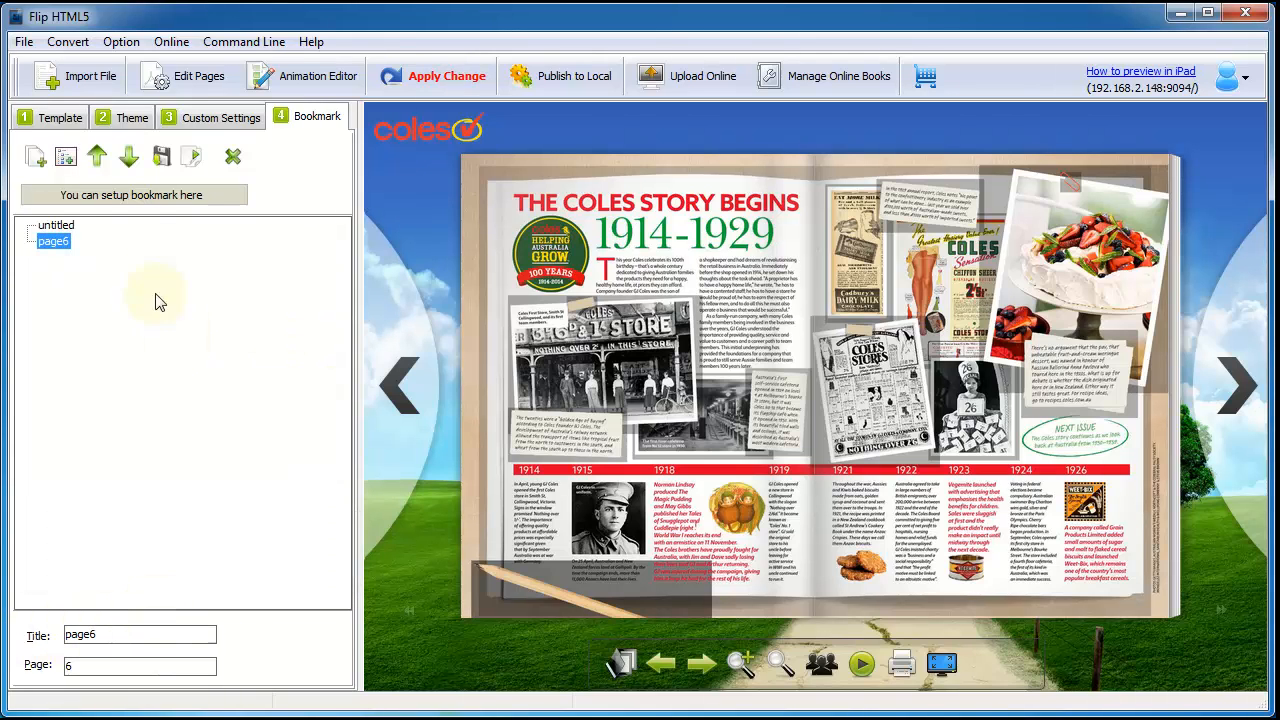
{"action": "left_click", "coordinate": [97, 156]}
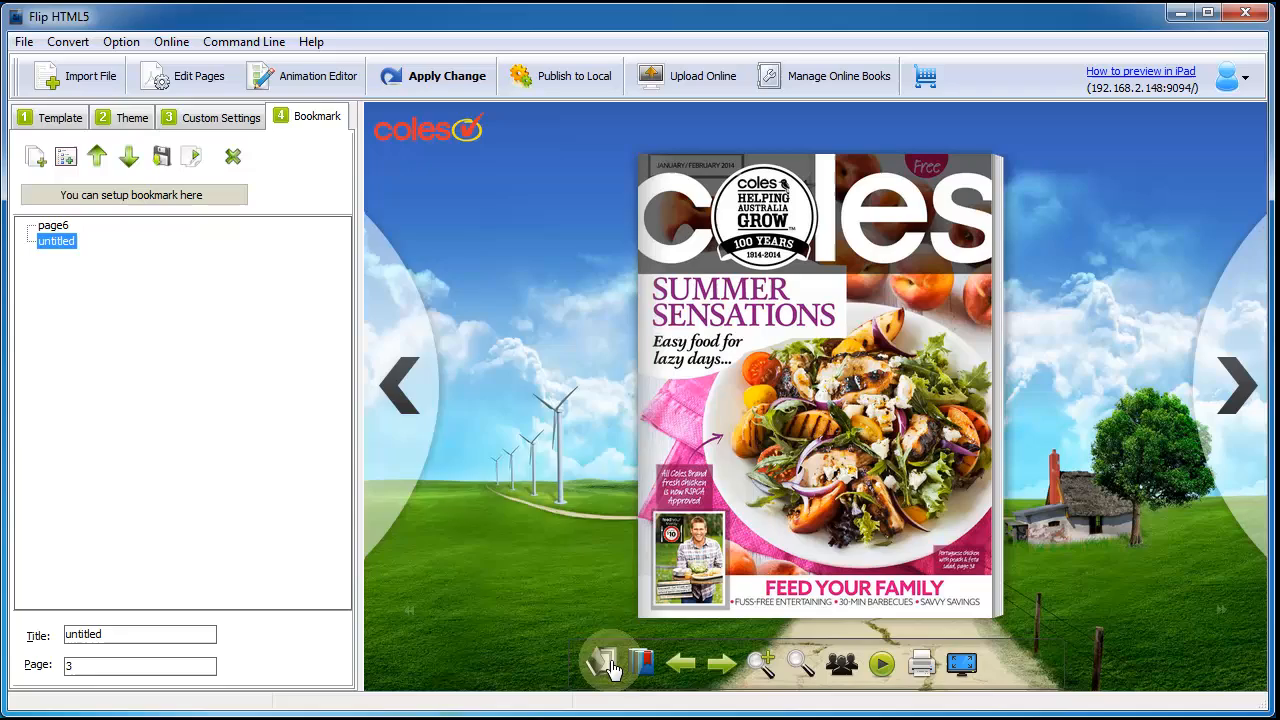
Step: Check the page6 bookmark in the table of contents and choose HTML publishing
{"action": "left_click", "coordinate": [608, 663]}
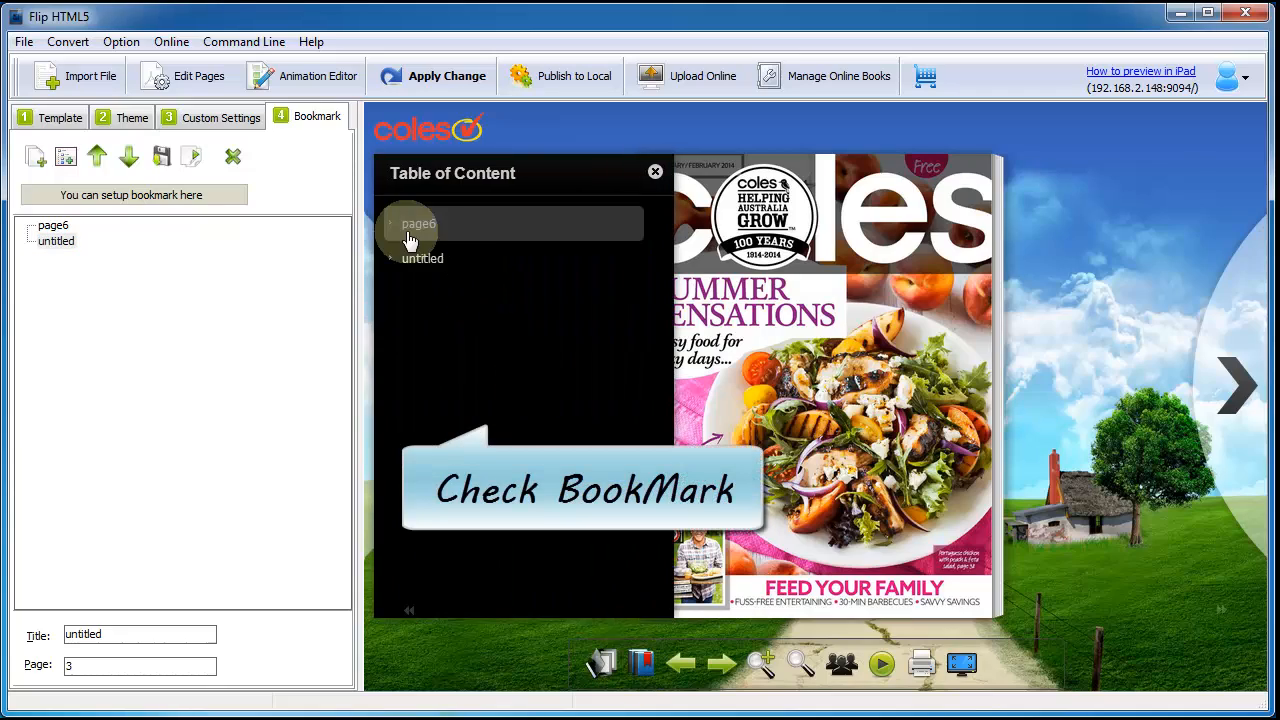
{"action": "left_click", "coordinate": [420, 223]}
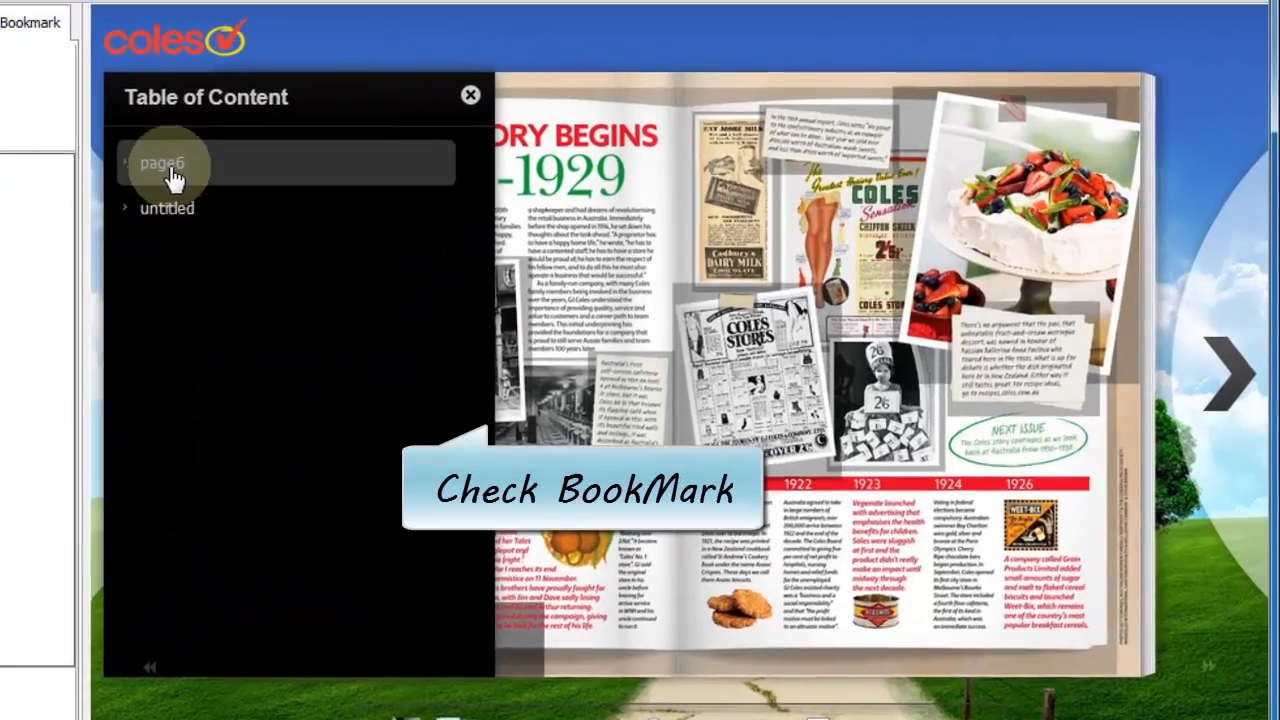
{"action": "mouse_move", "coordinate": [170, 218]}
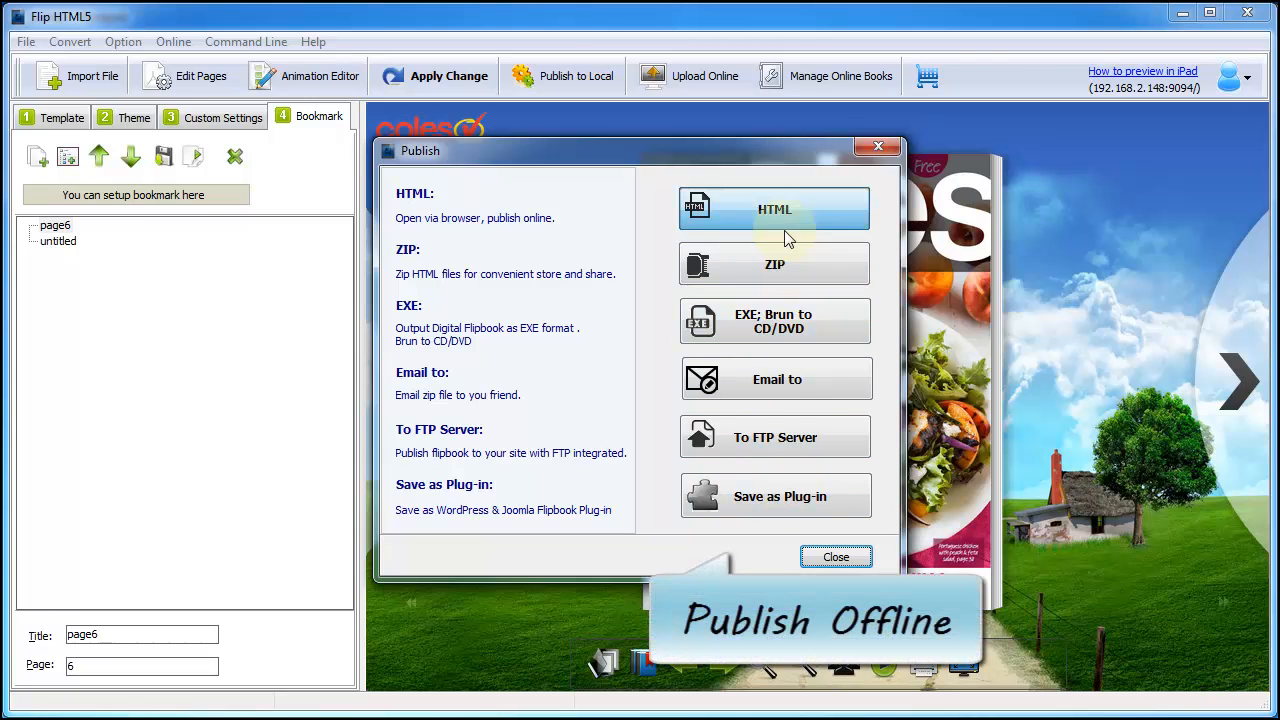
{"action": "left_click", "coordinate": [774, 208]}
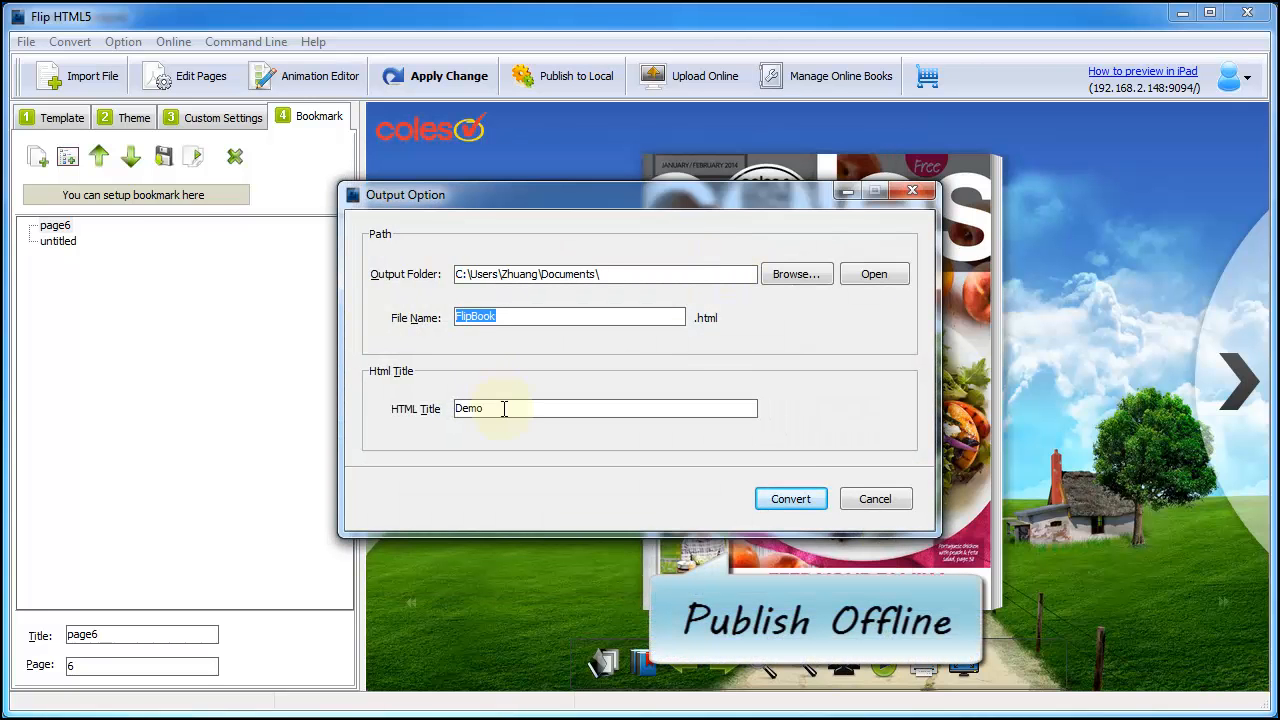
Step: Convert to FlipBook.html in Documents, overwriting the old file, and view it in the browser
{"action": "left_click", "coordinate": [790, 498]}
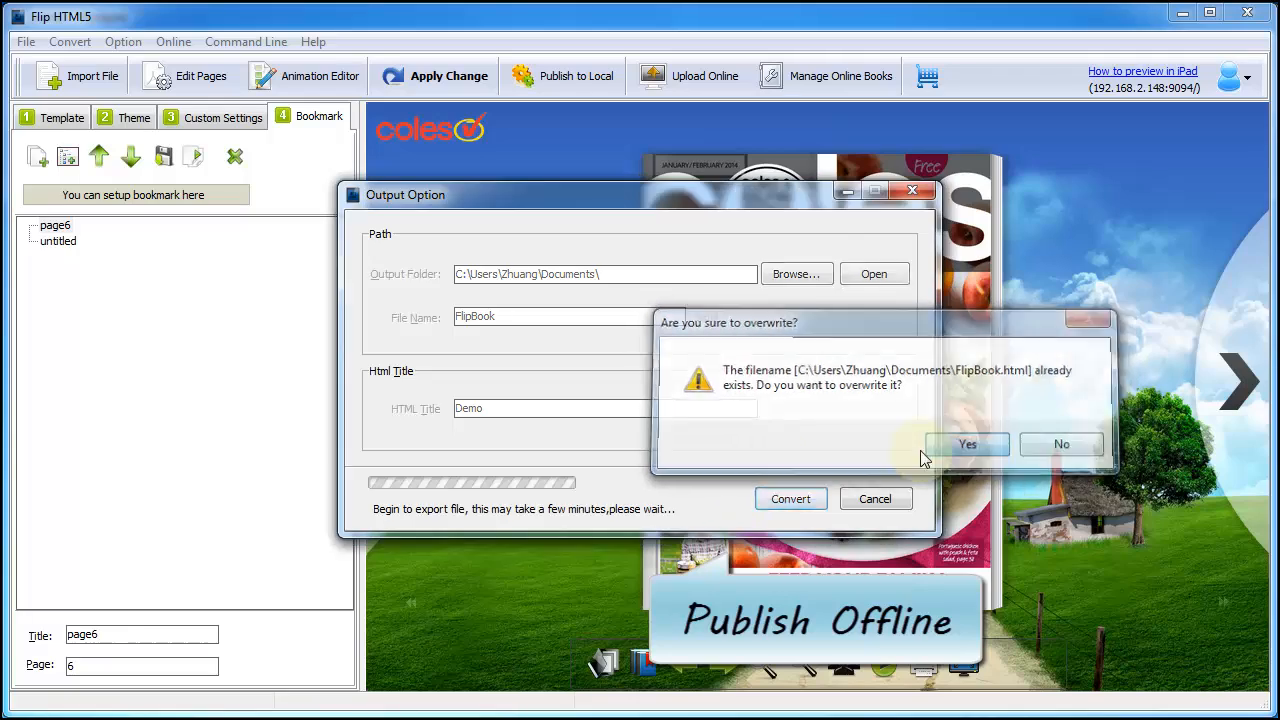
{"action": "left_click", "coordinate": [966, 444]}
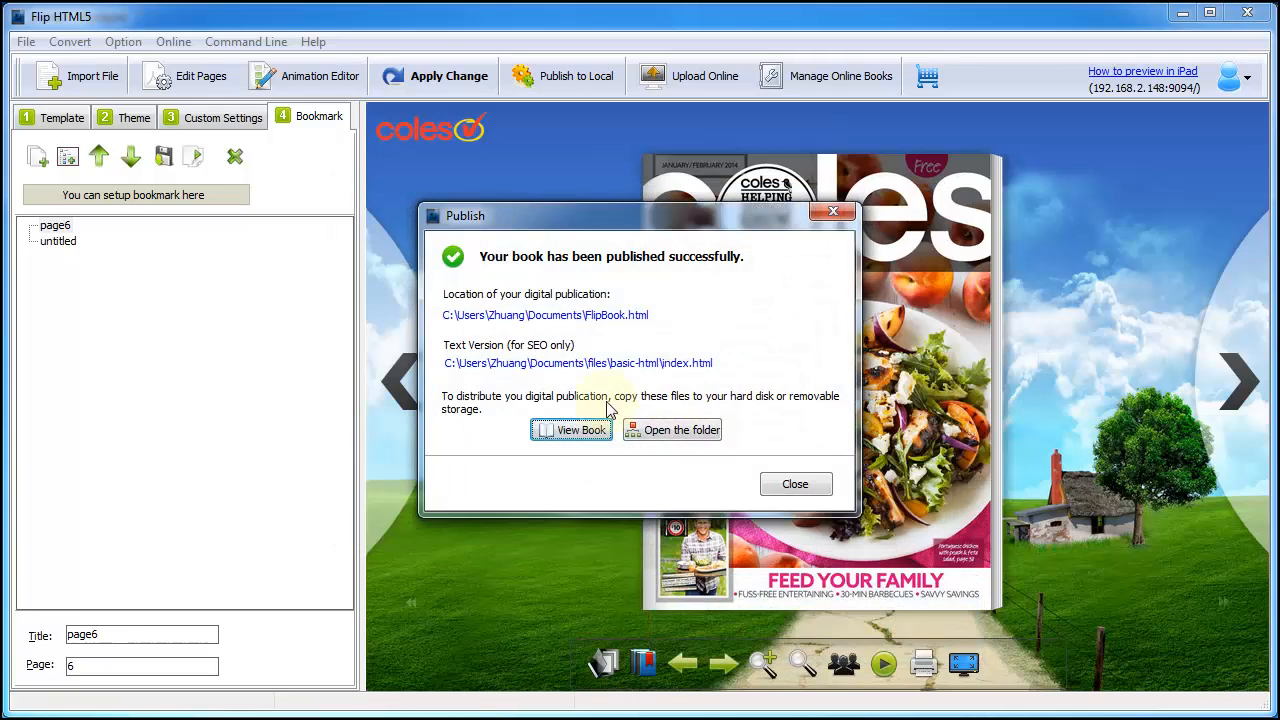
{"action": "left_click", "coordinate": [571, 429]}
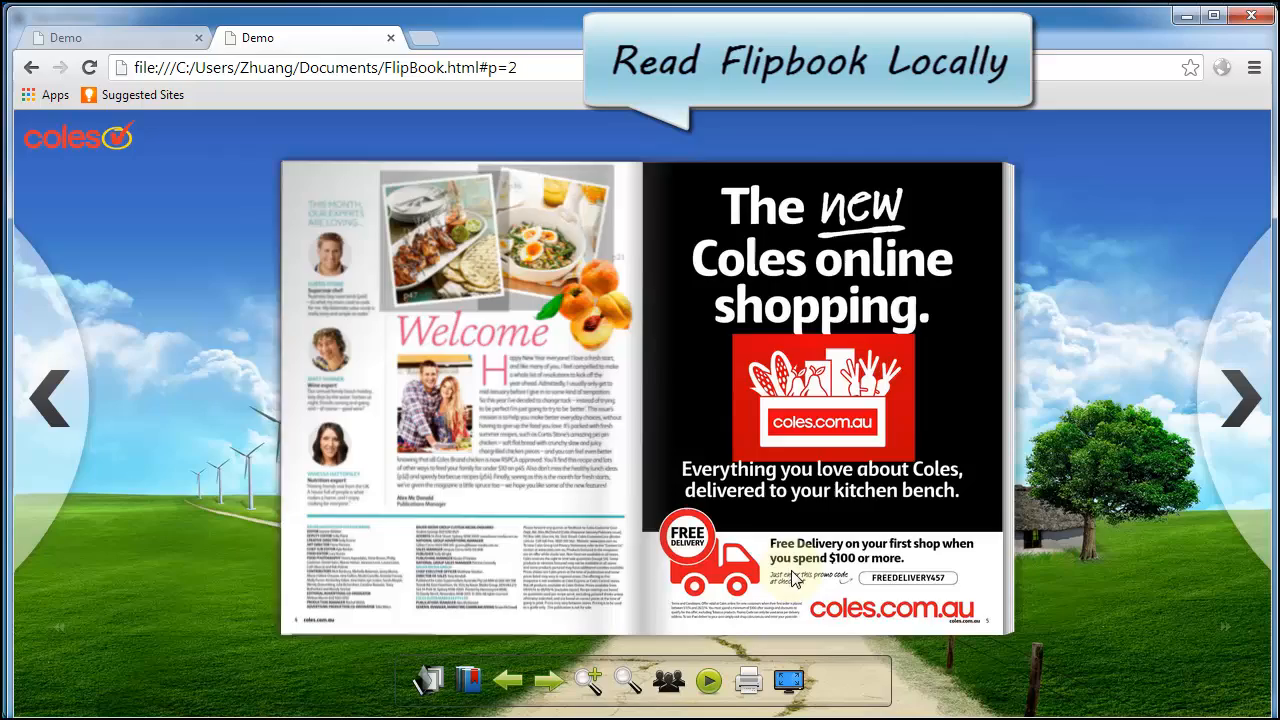
{"action": "left_click", "coordinate": [1240, 398]}
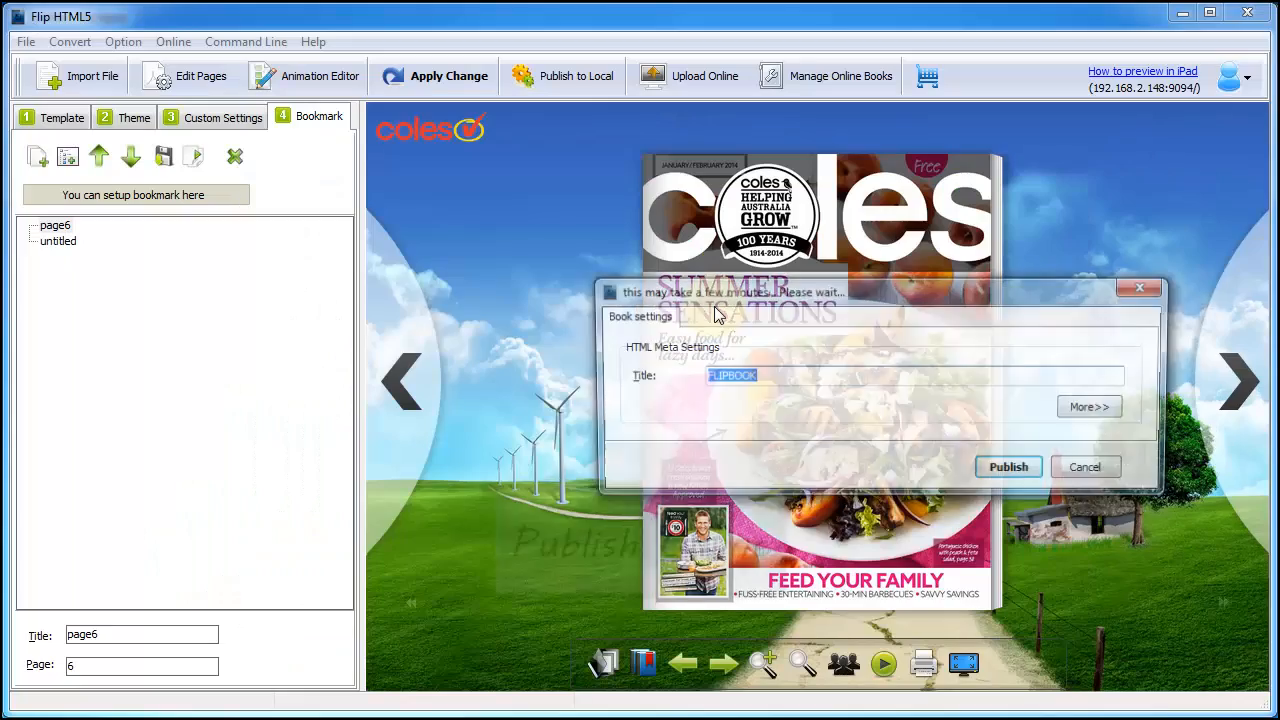
Step: Expand the FLIPBOOK online settings with More>> and cancel without uploading
{"action": "left_click", "coordinate": [1089, 406]}
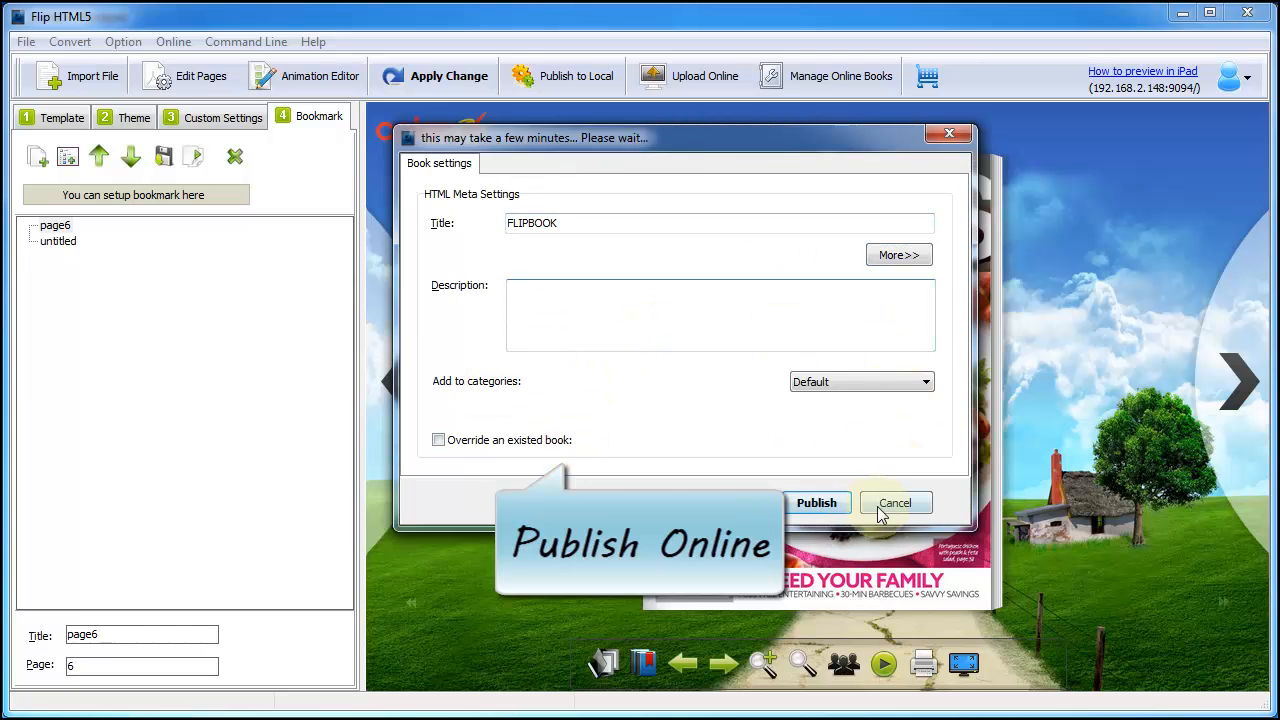
{"action": "left_click", "coordinate": [894, 502]}
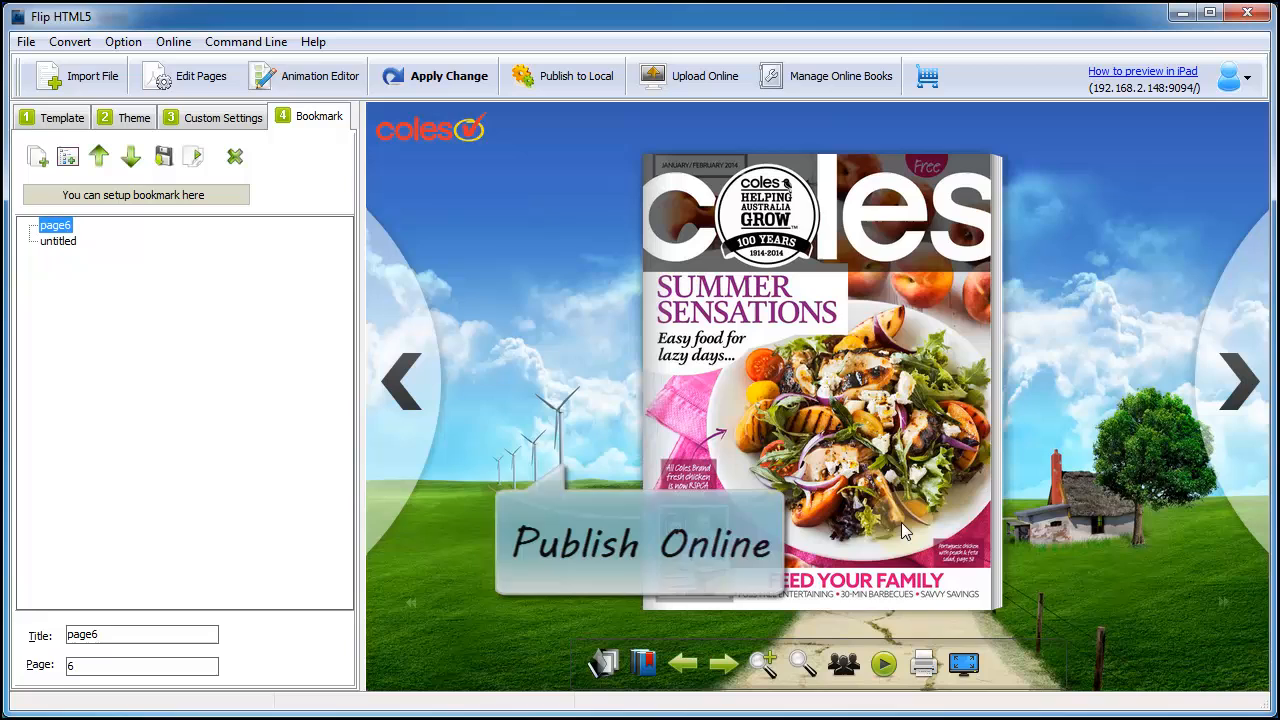